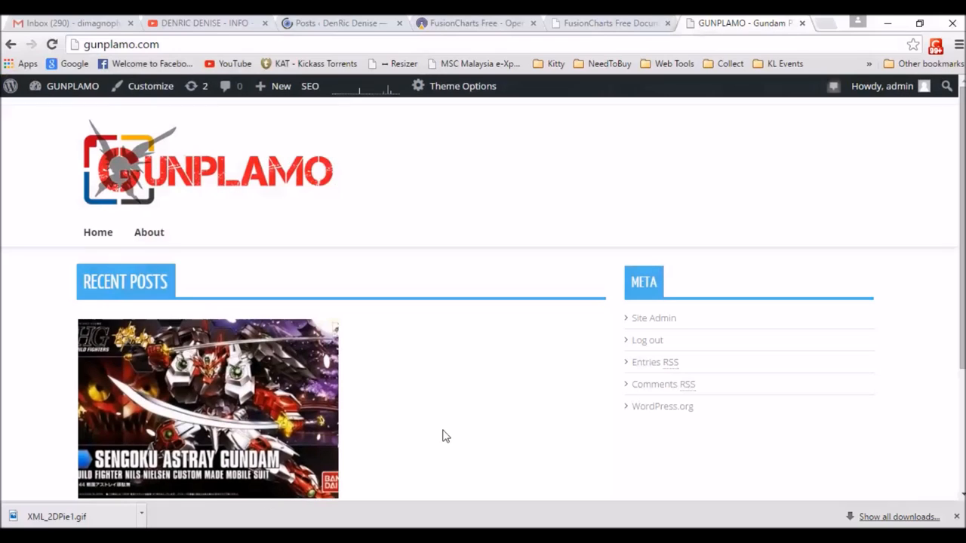
Review the Pie 2D Chart sample XML and <graph> attributes, picking out the caption attribute
left_click(607, 23)
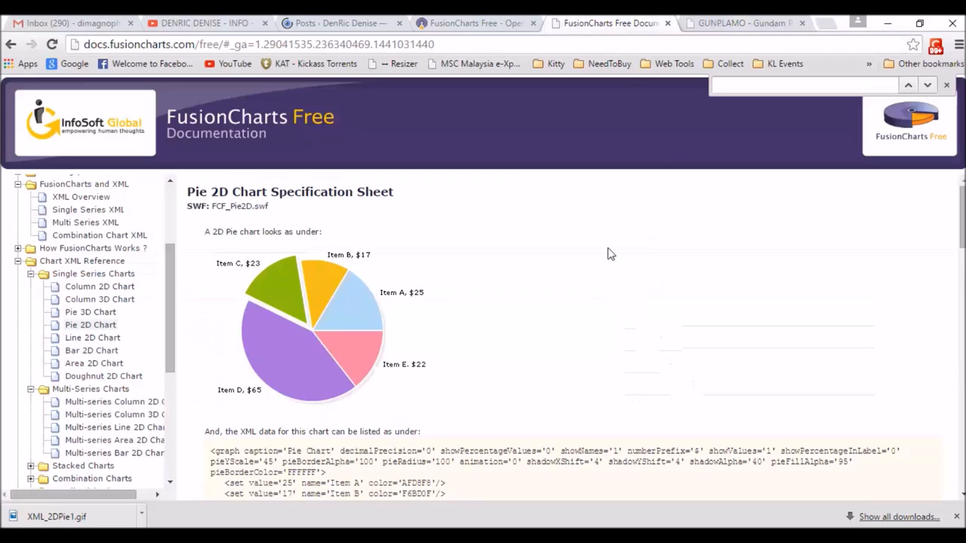
scroll("down", 3)
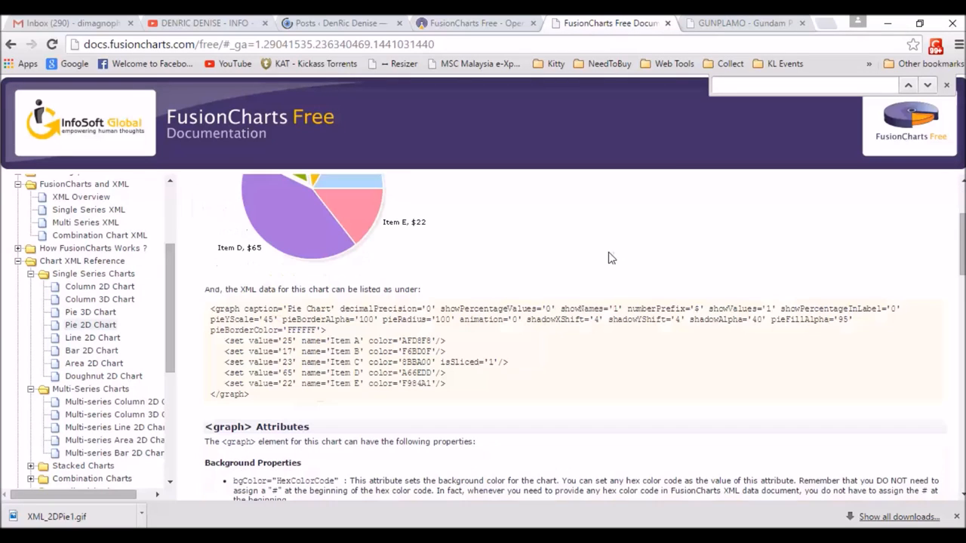
double_click(260, 308)
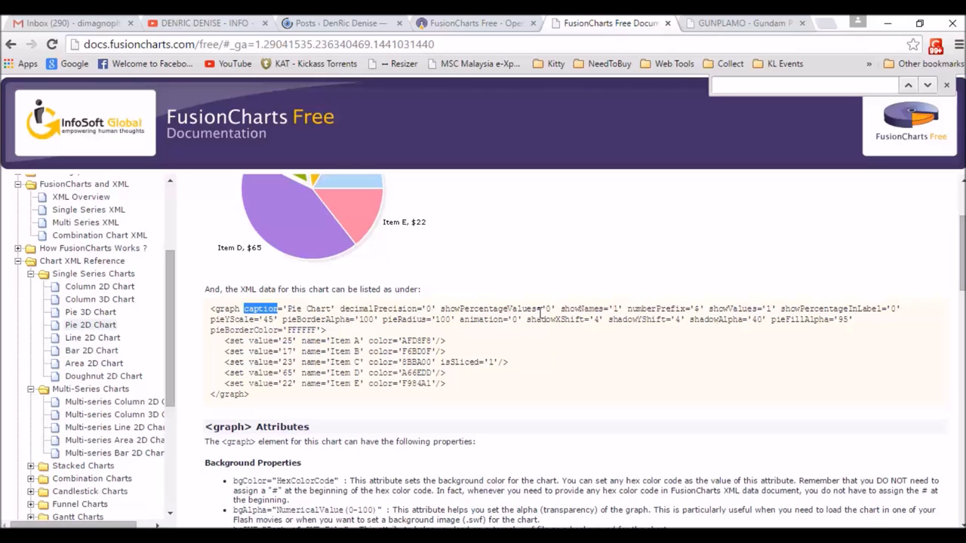
scroll("down", 3)
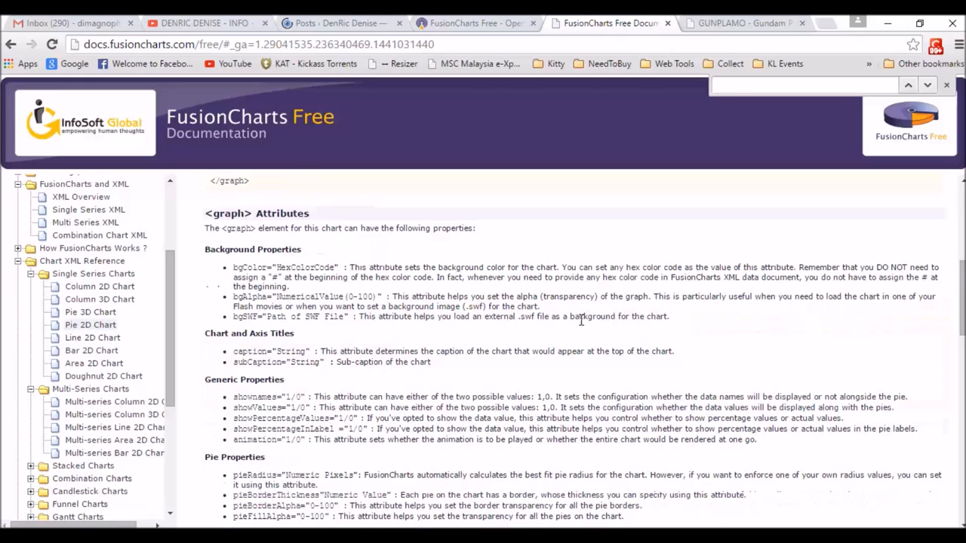
mouse_move(211, 113)
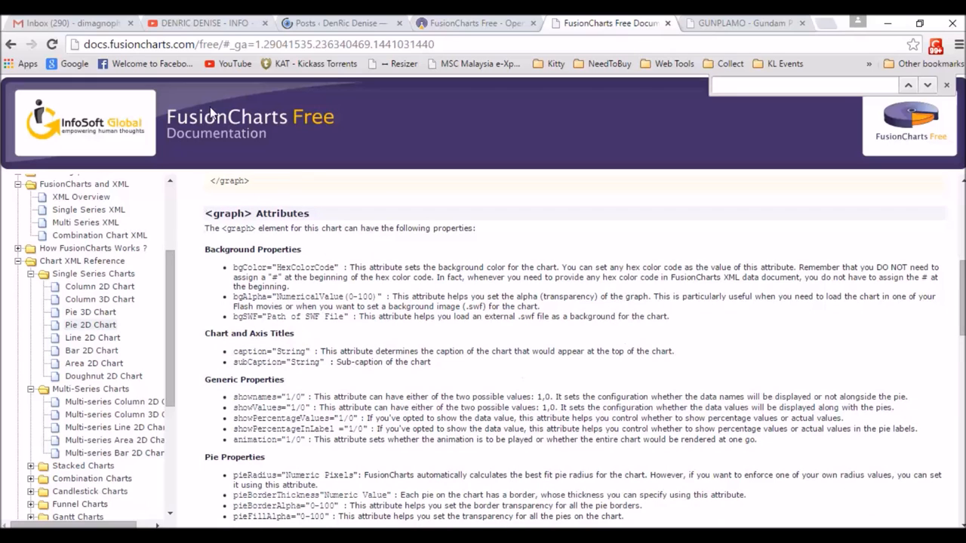
scroll("up", 3)
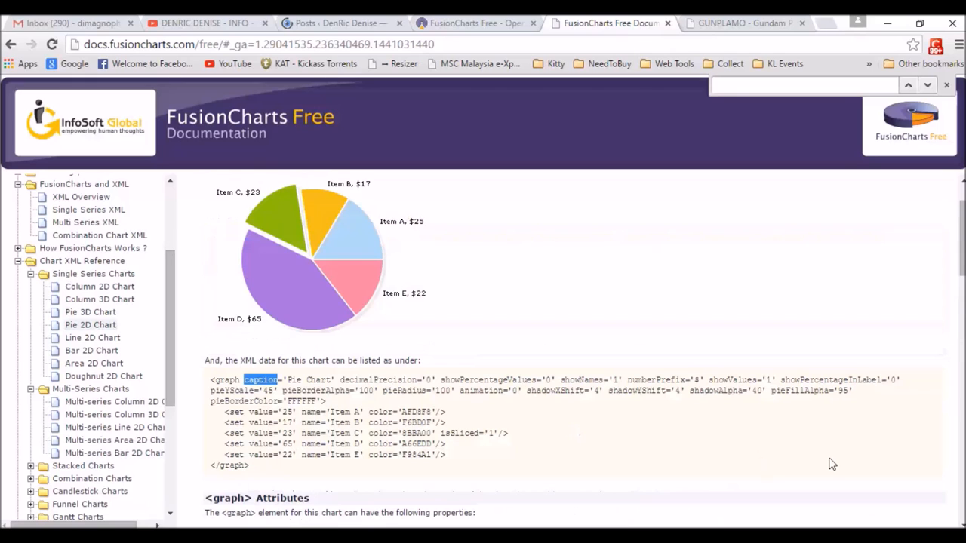
mouse_move(591, 414)
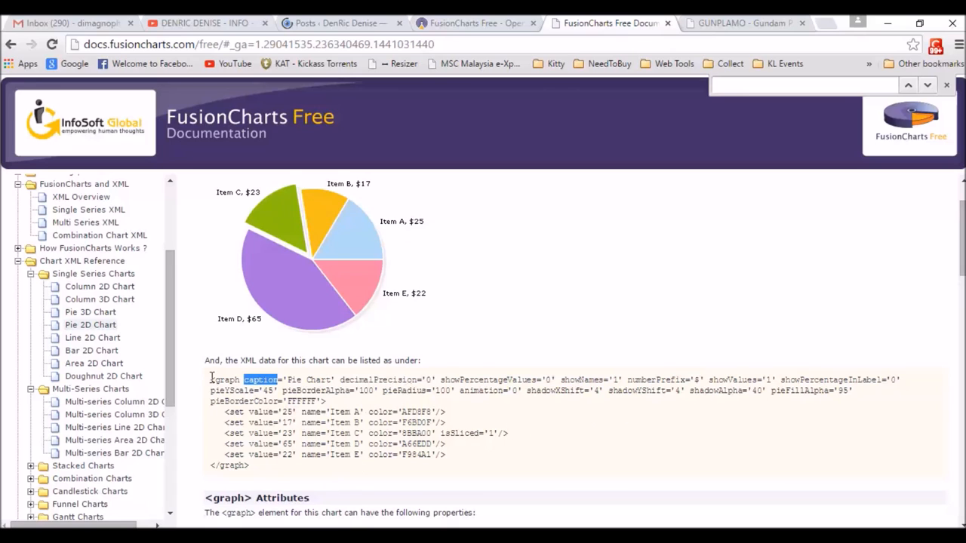
left_click_drag(212, 380, 249, 464)
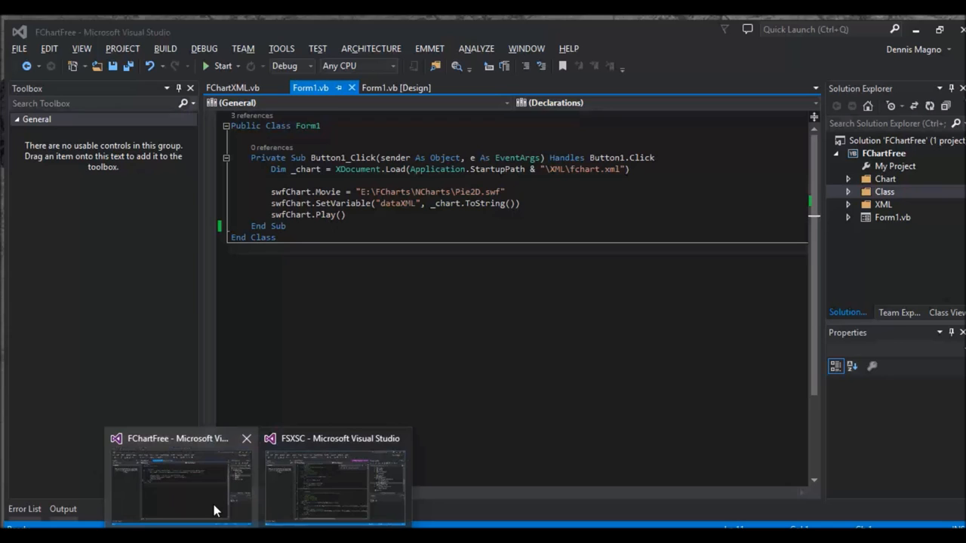
Bring up the FChartXML class code from the project's Class folder and read its constructor
left_click(182, 483)
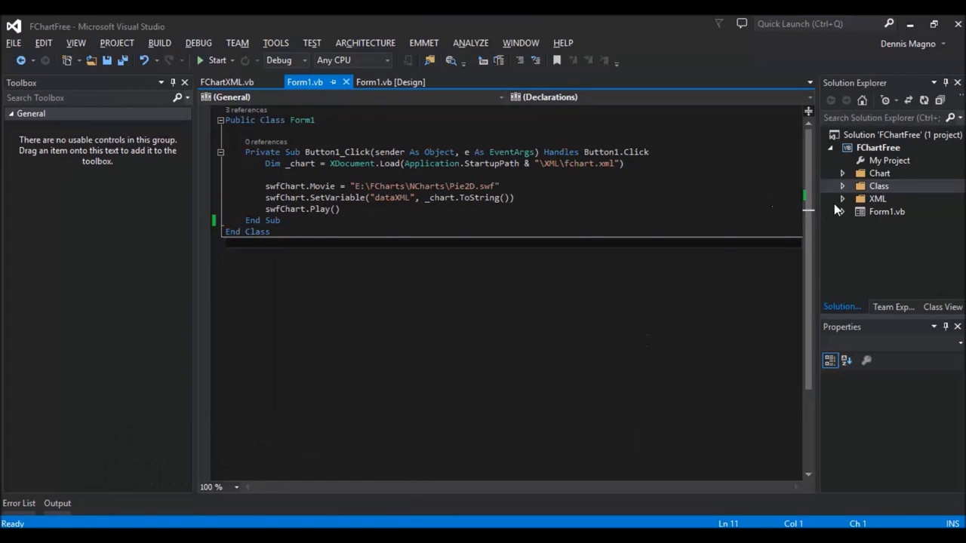
left_click(878, 186)
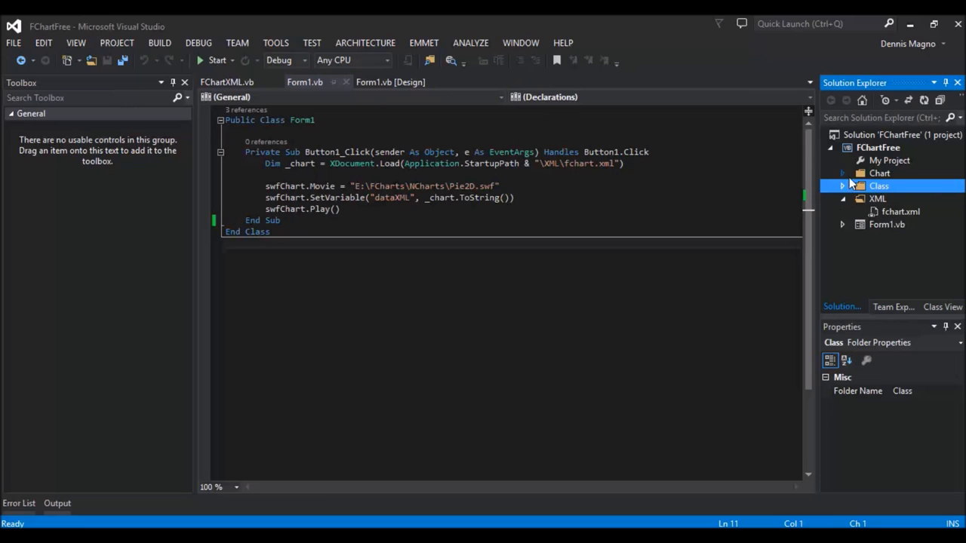
double_click(906, 199)
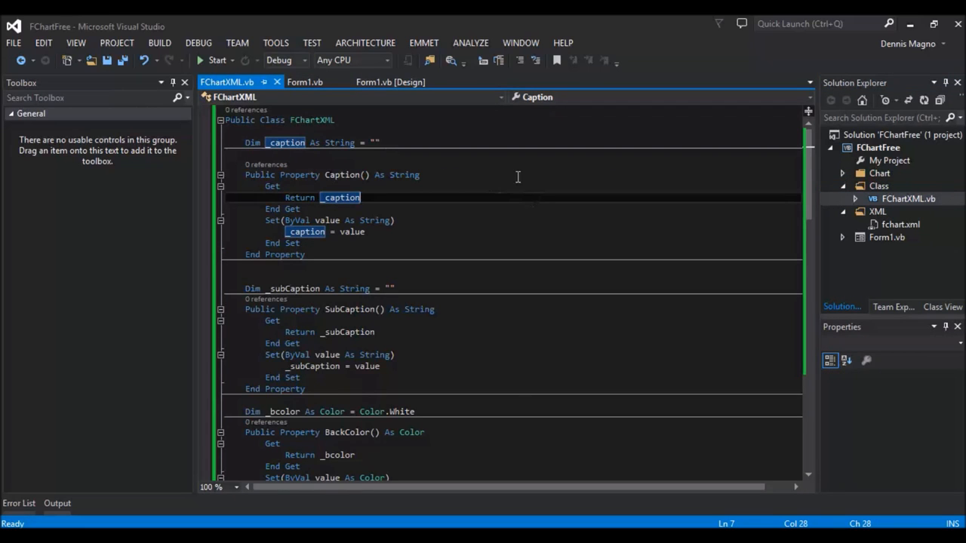
mouse_move(526, 214)
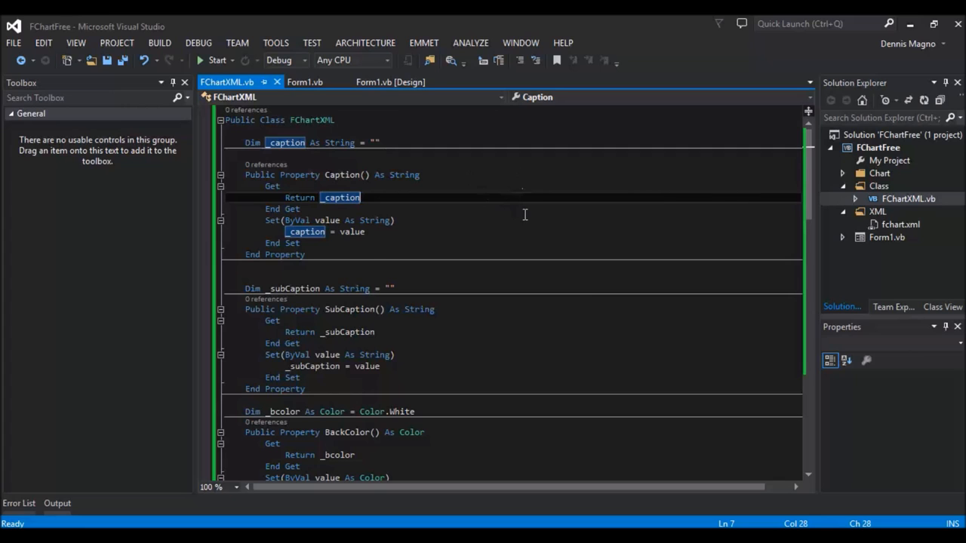
scroll("down", 3)
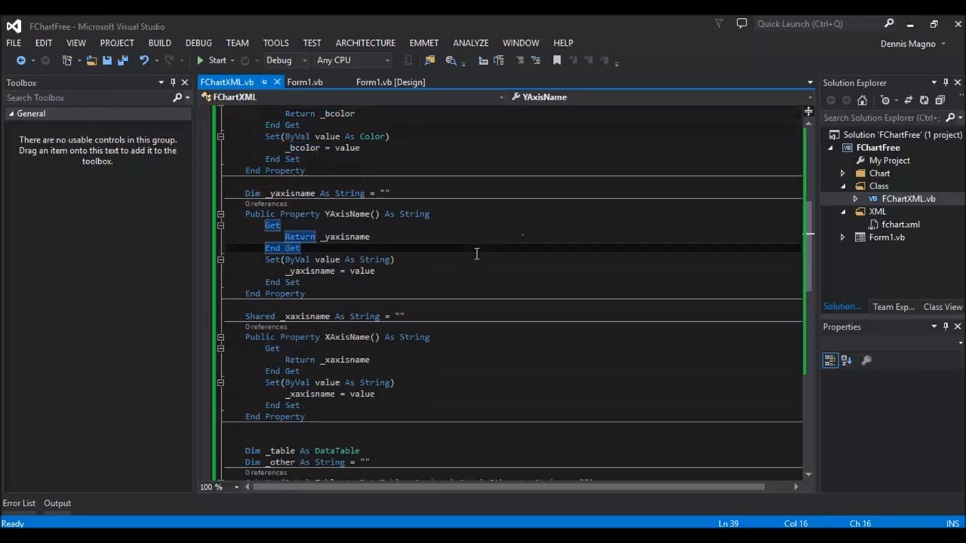
scroll("down", 3)
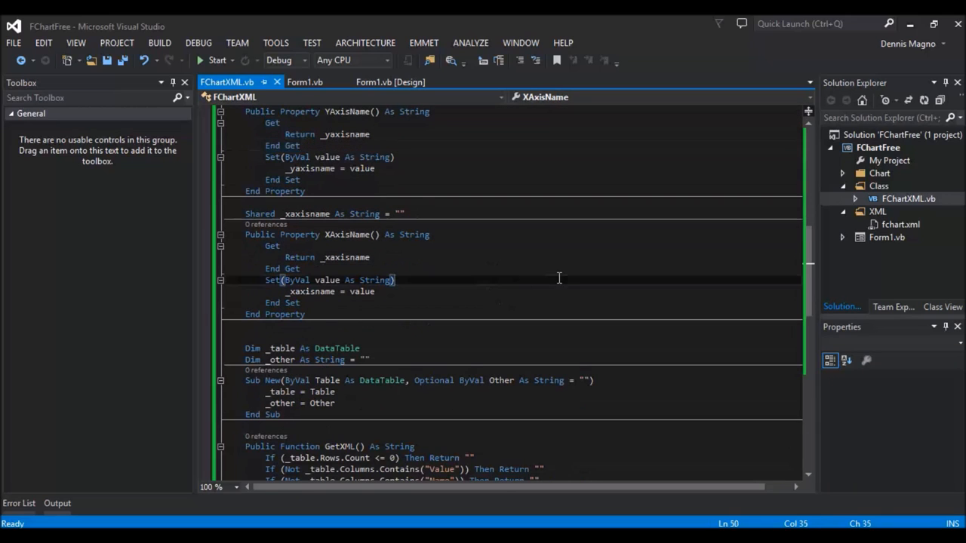
scroll("down", 3)
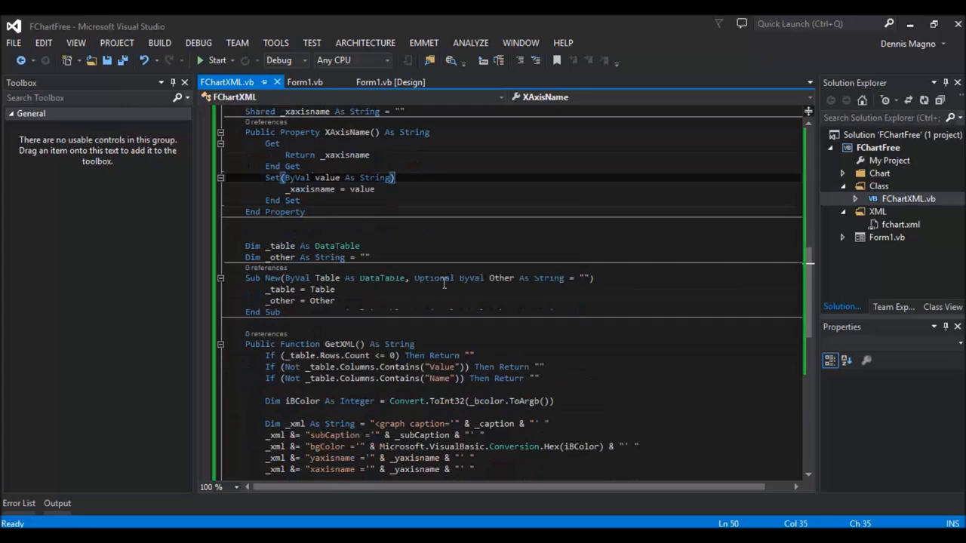
Examine the Table parameter and the GetXML function building graph, caption, subCaption, bgColor and set elements
double_click(323, 290)
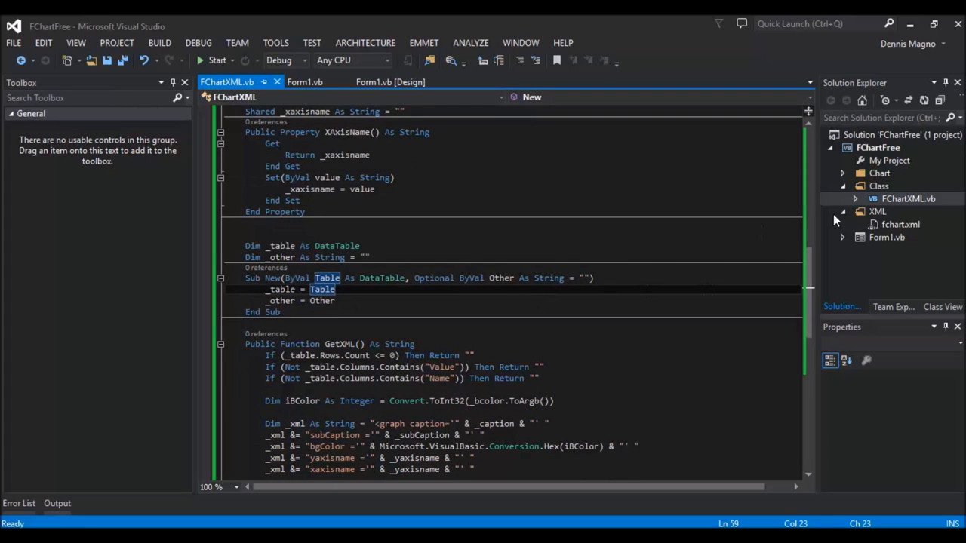
left_click(453, 308)
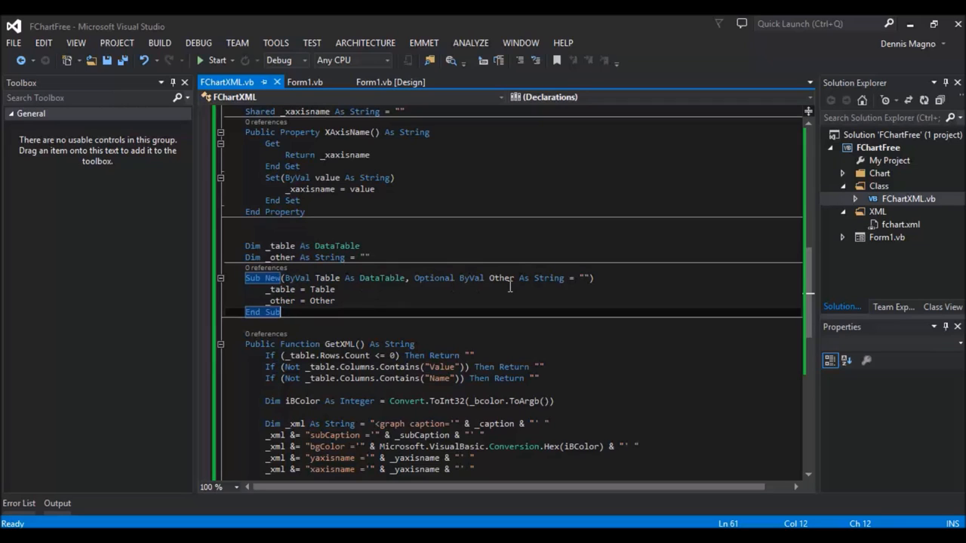
left_click(415, 277)
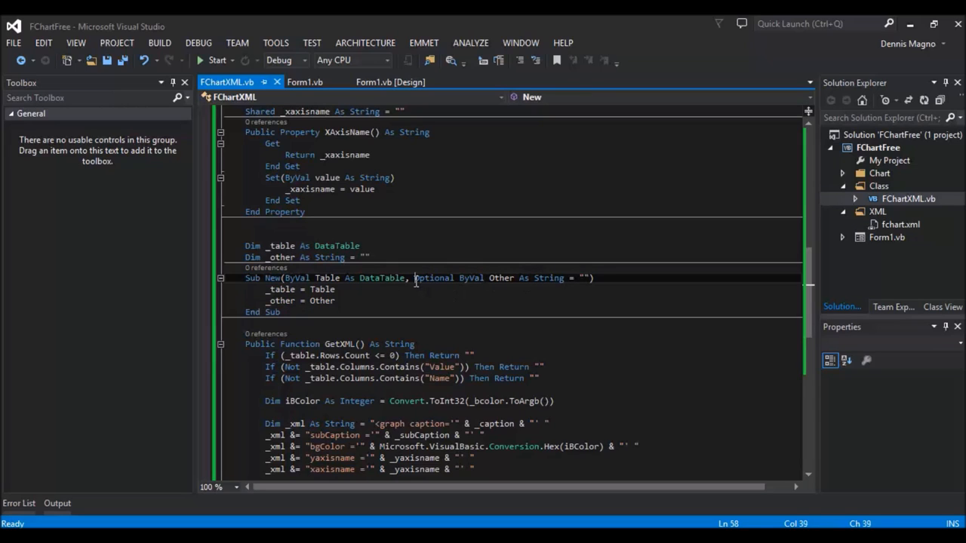
mouse_move(671, 289)
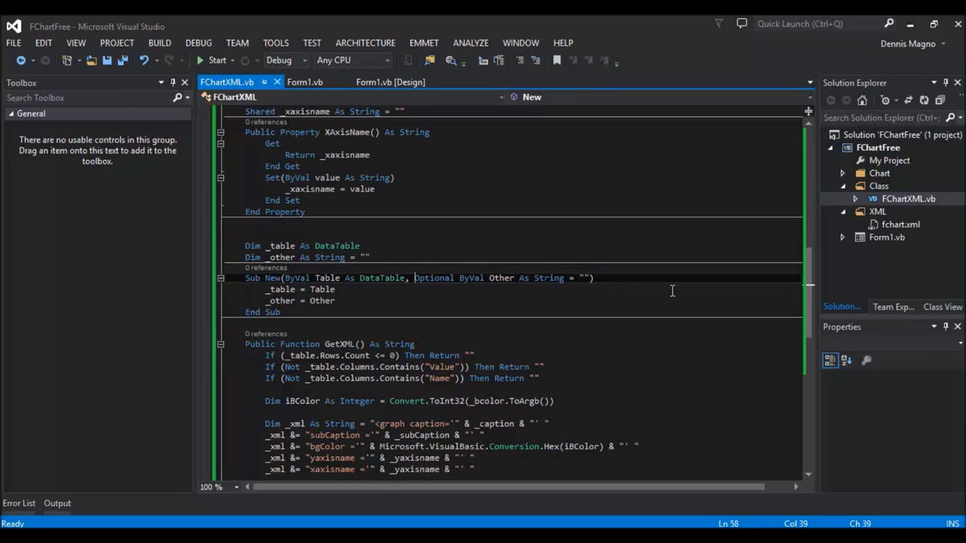
scroll("down", 3)
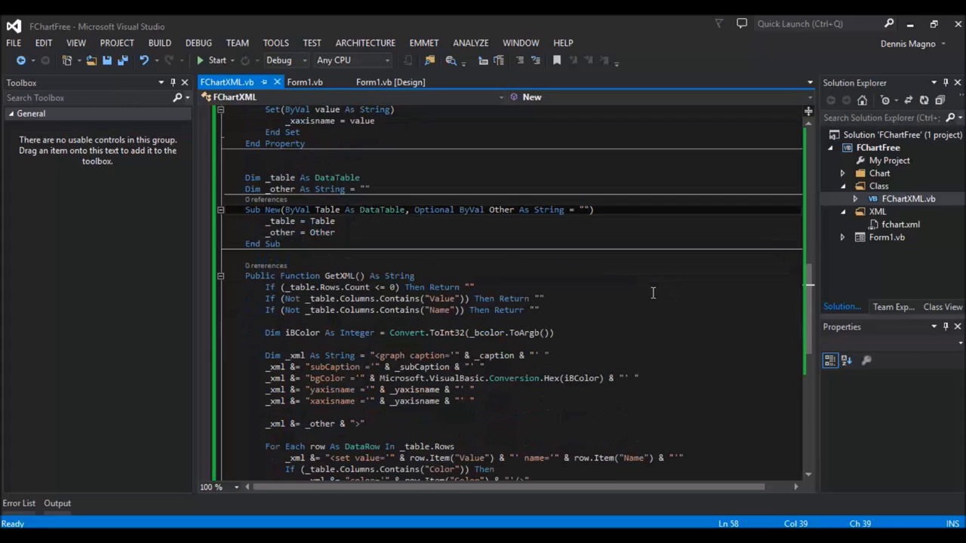
mouse_move(329, 210)
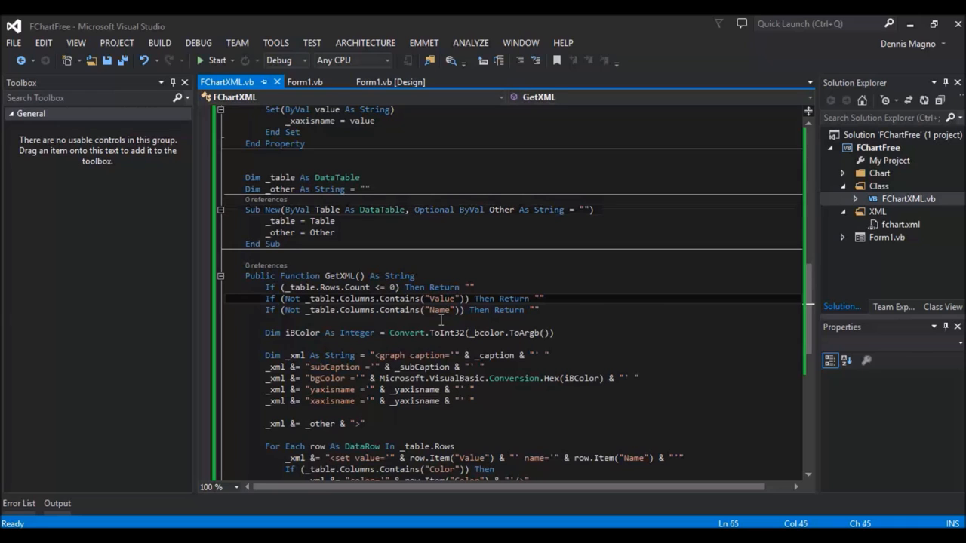
scroll("down", 3)
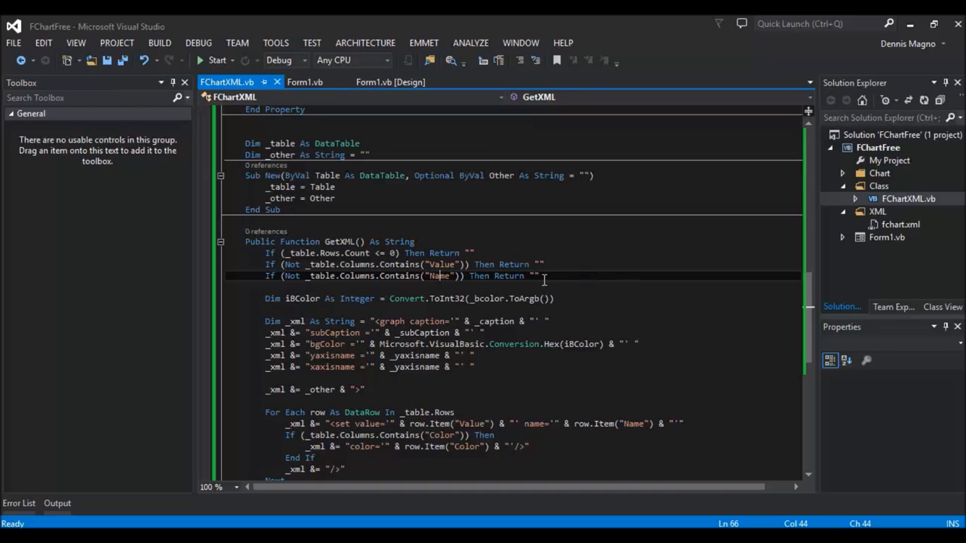
scroll("down", 3)
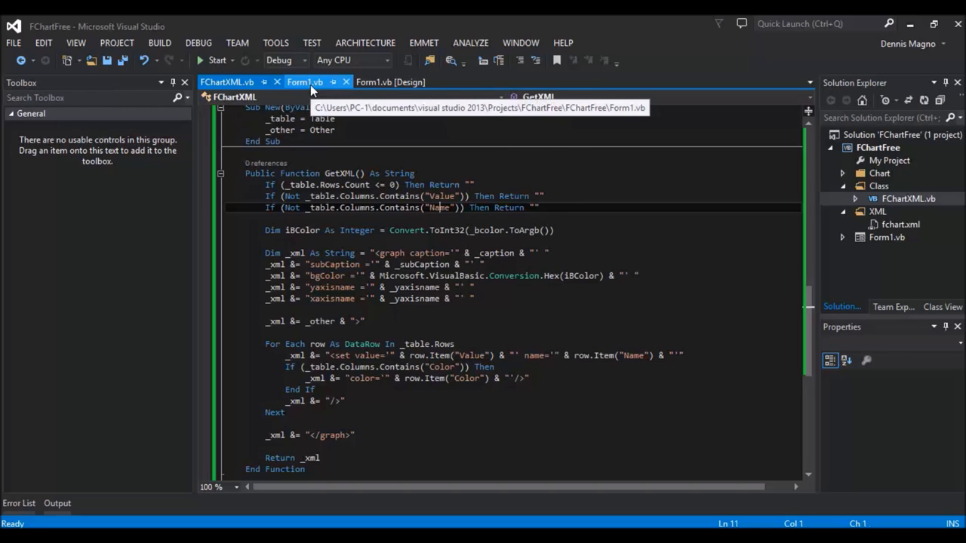
View the sample Product Sales chart XML, then return to the Form1 code
left_click(304, 82)
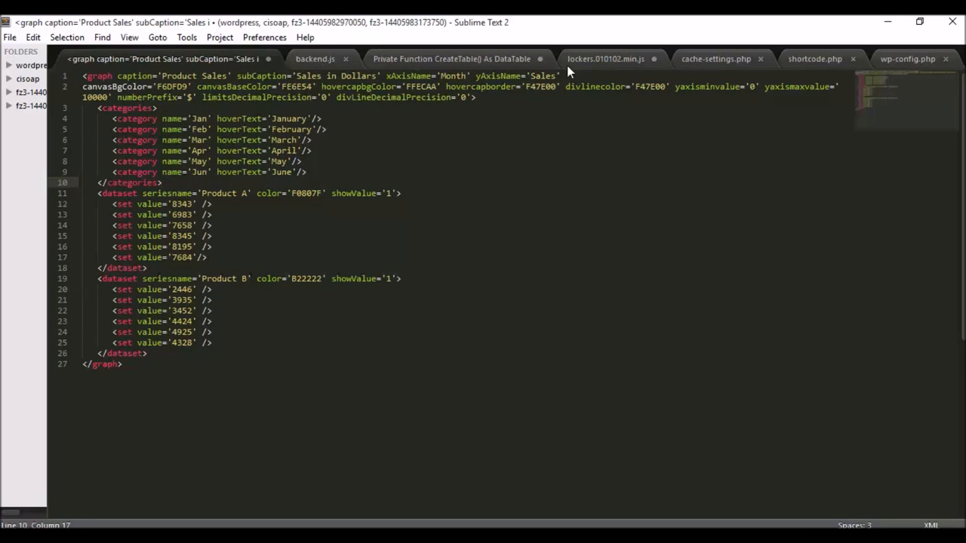
left_click(314, 59)
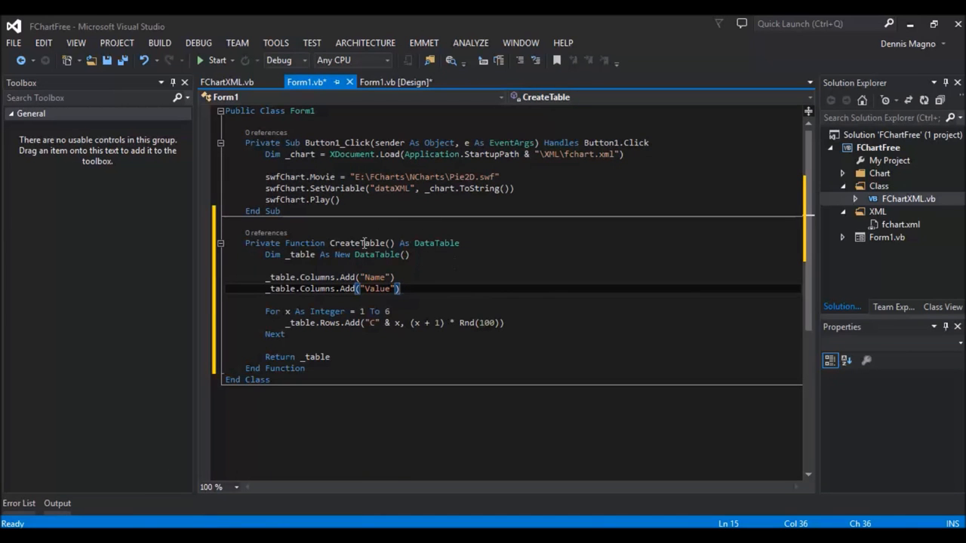
mouse_move(338, 282)
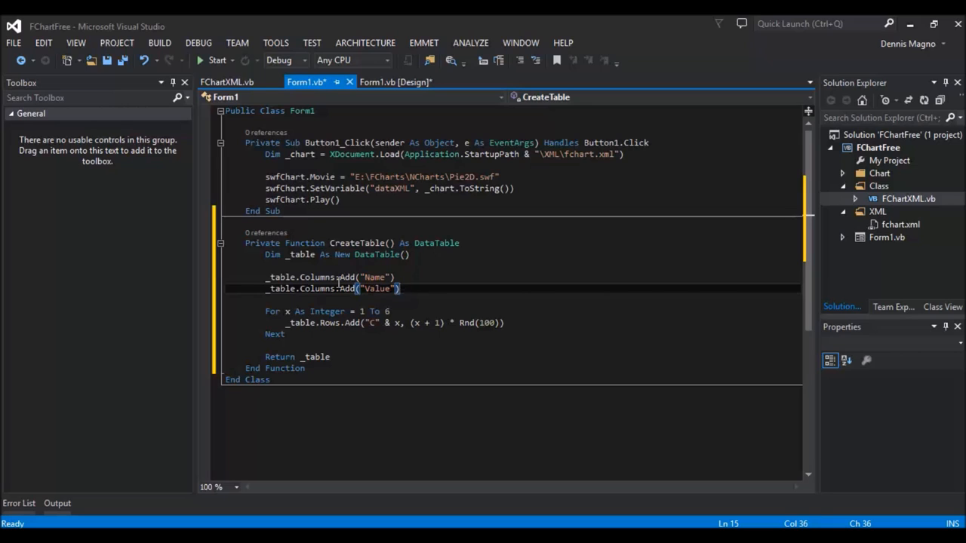
mouse_move(412, 278)
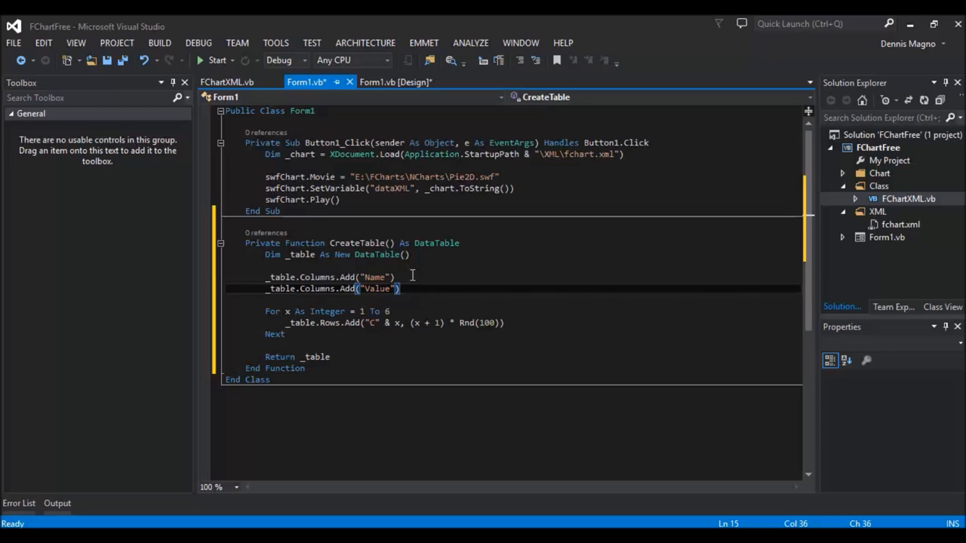
Declare Dim _xml As New FChartXML(CreateTable(), "") in the button handler
left_click(521, 165)
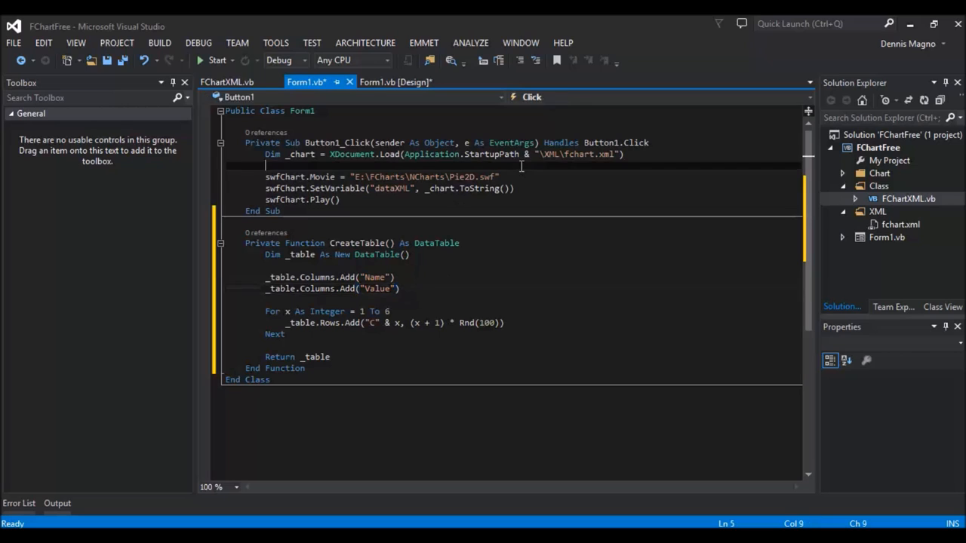
type("Dim")
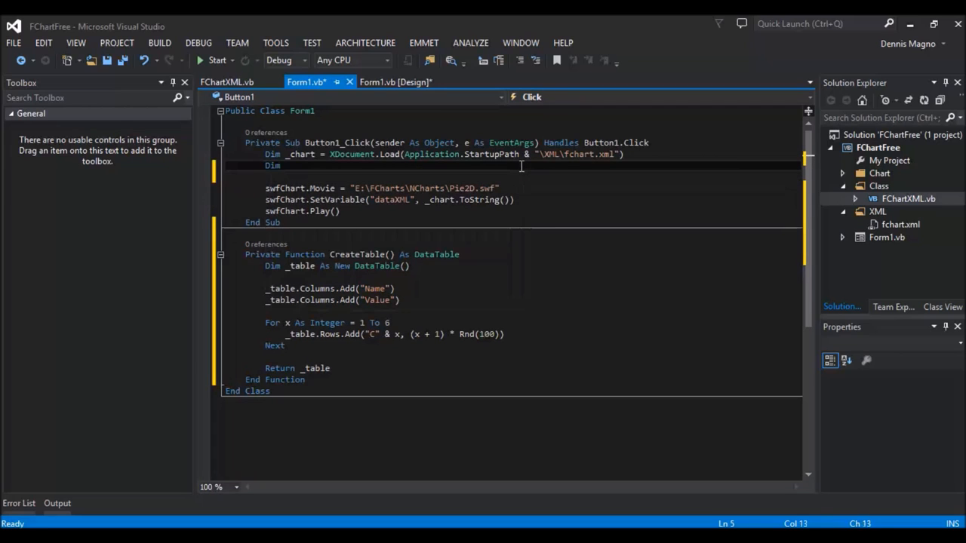
type("_xml")
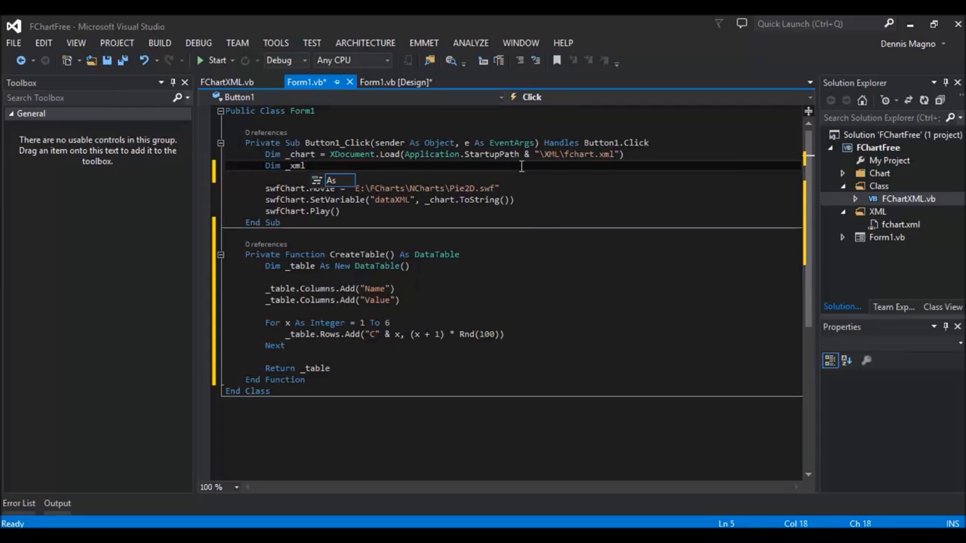
type("As New")
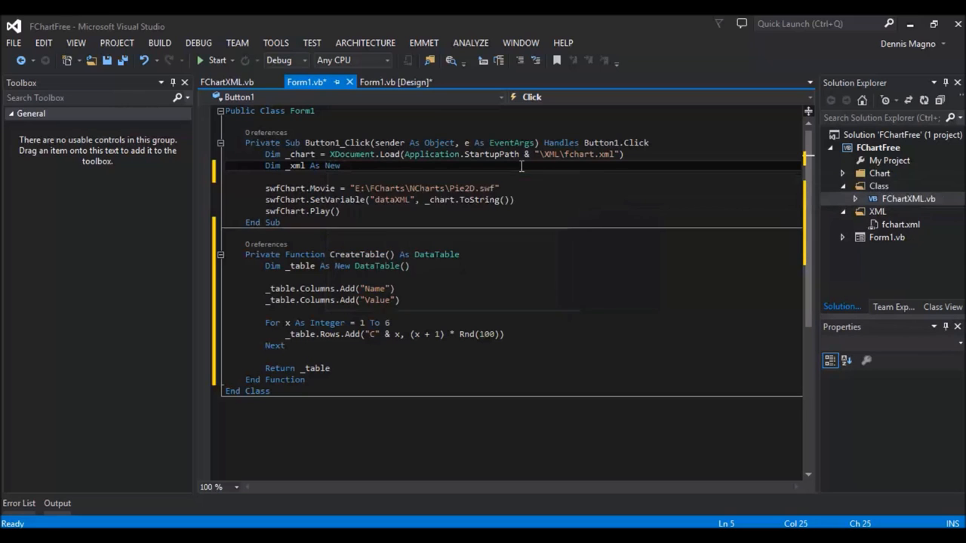
type("Fu")
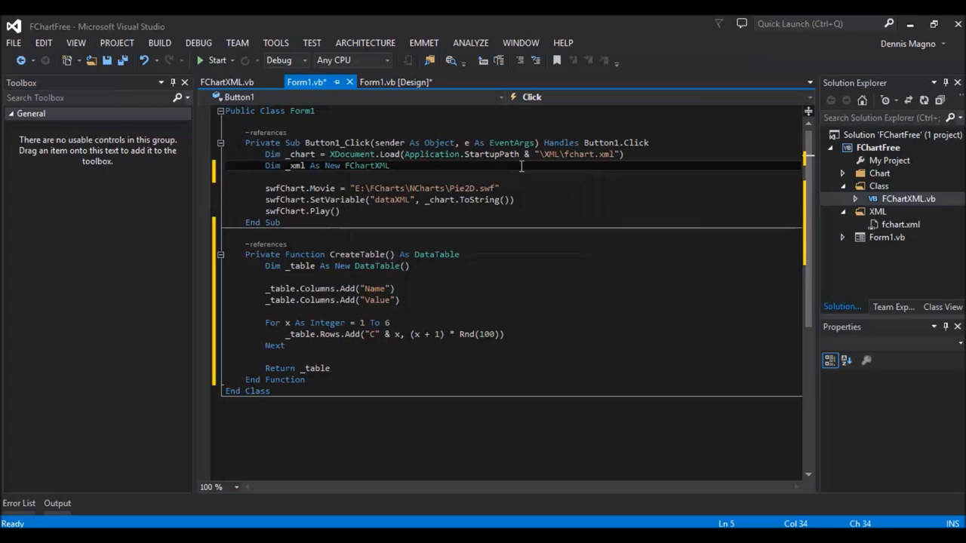
type("CreateTable())")
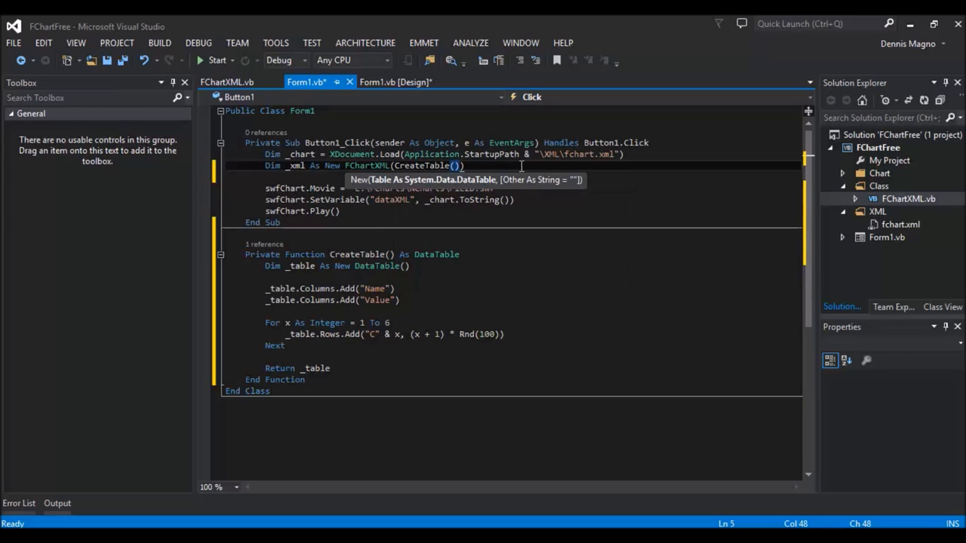
type(".")
type(", \"")
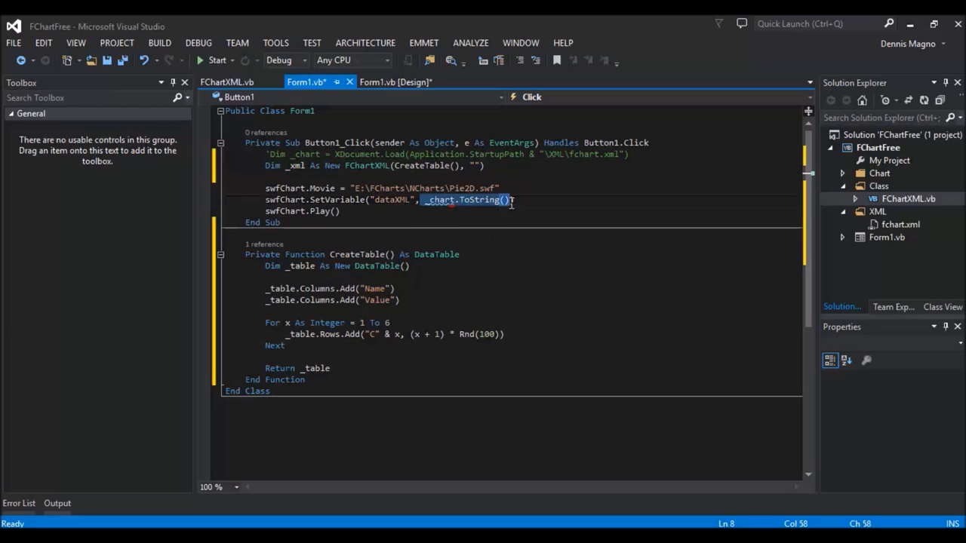
Pass _xml.GetXML() to SetVariable in place of the loaded fchart.xml document
type("_xml.ge")
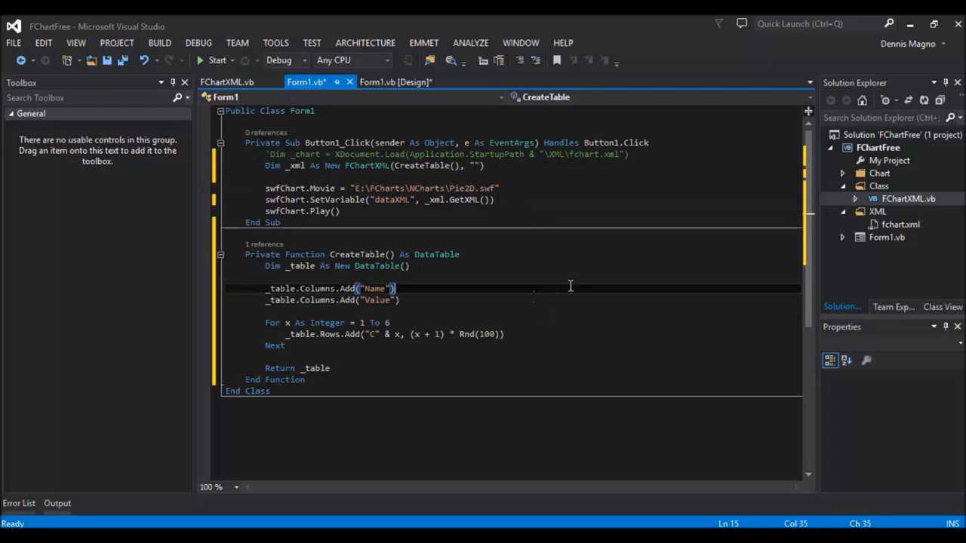
double_click(357, 253)
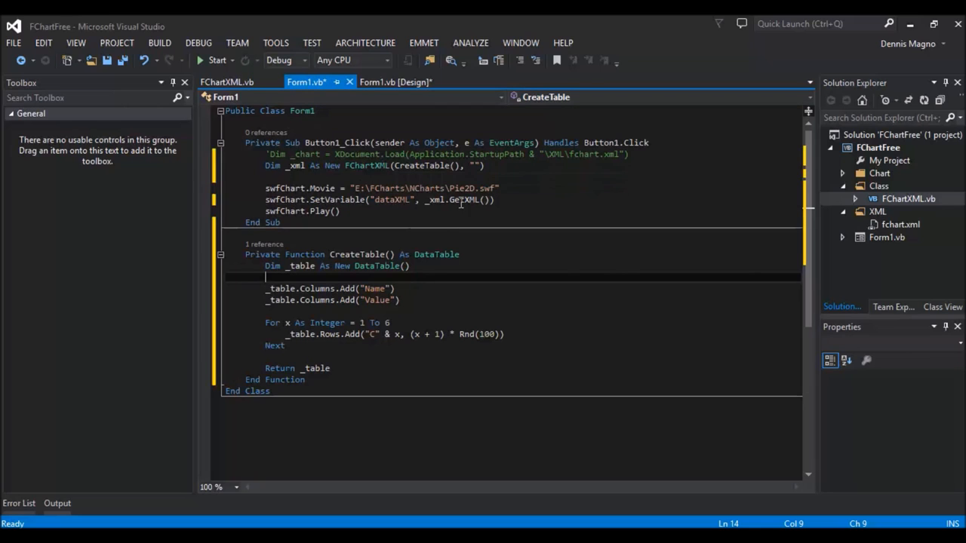
left_click(227, 82)
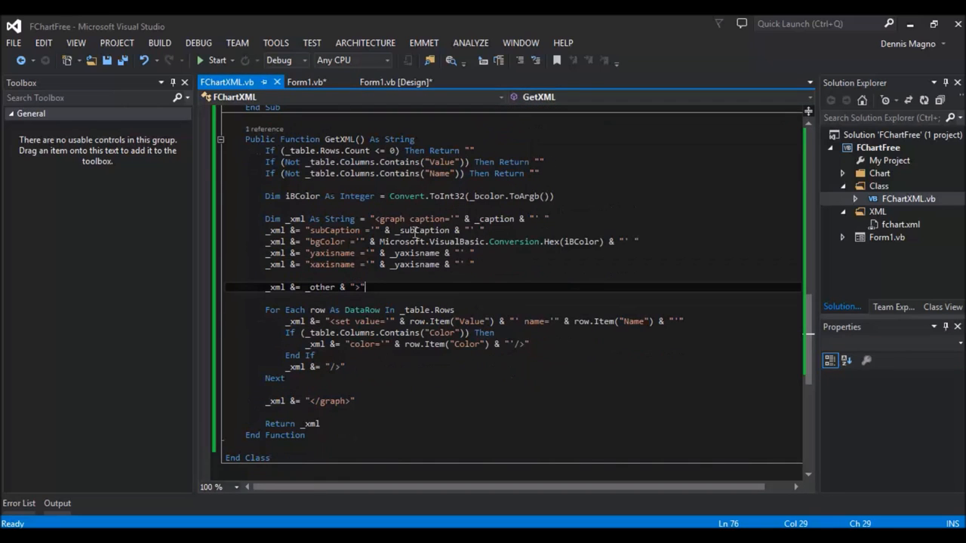
mouse_move(410, 161)
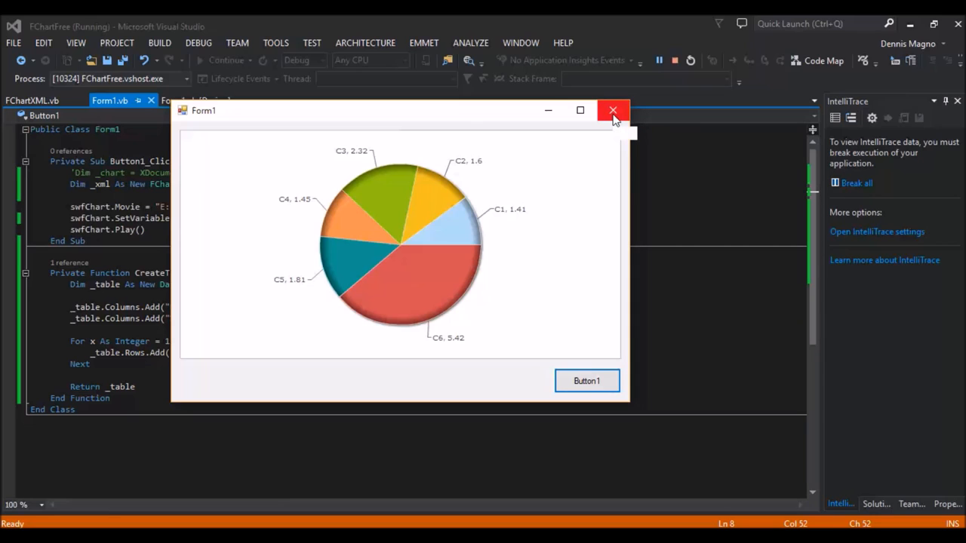
Set the chart caption to "Sample" and subcaption to "Test" in the handler
left_click(613, 110)
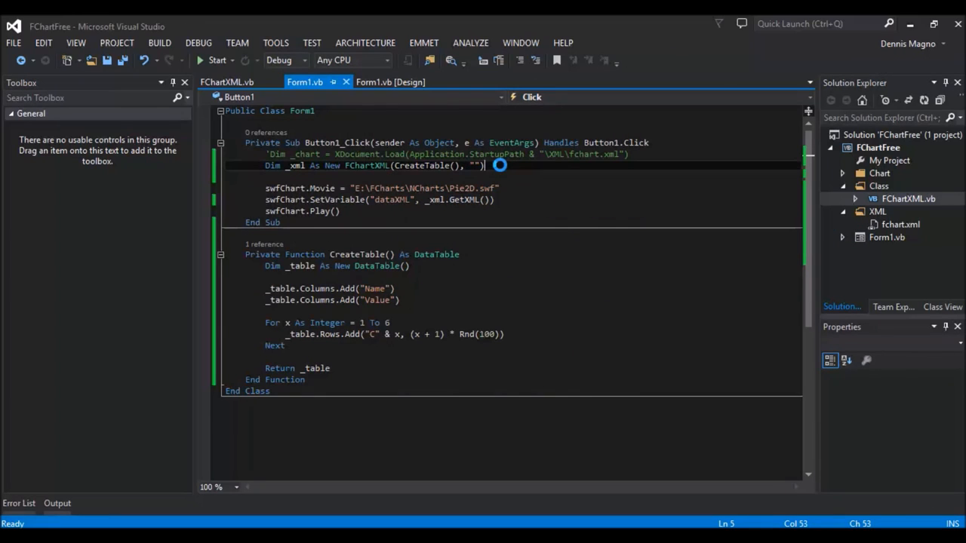
type("xml.Caption")
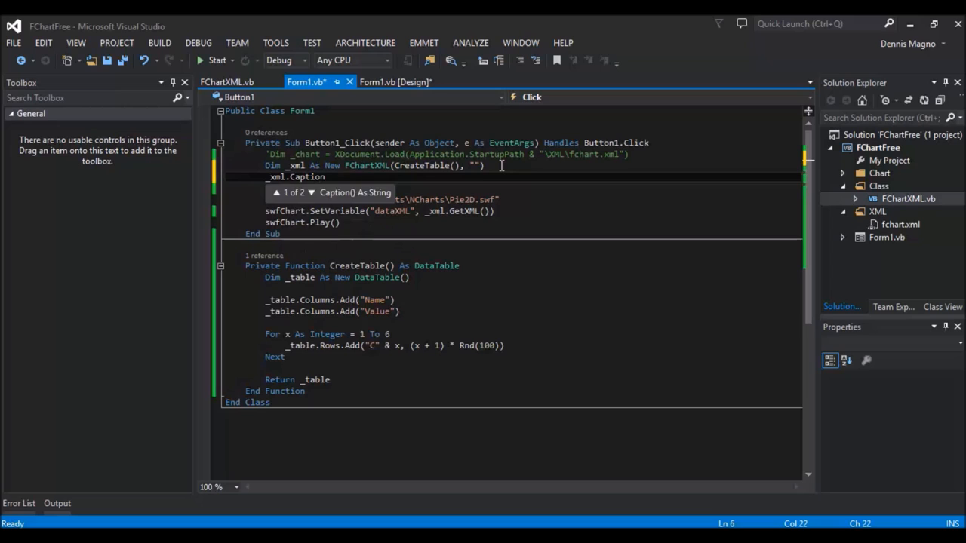
type("= \"Sample")
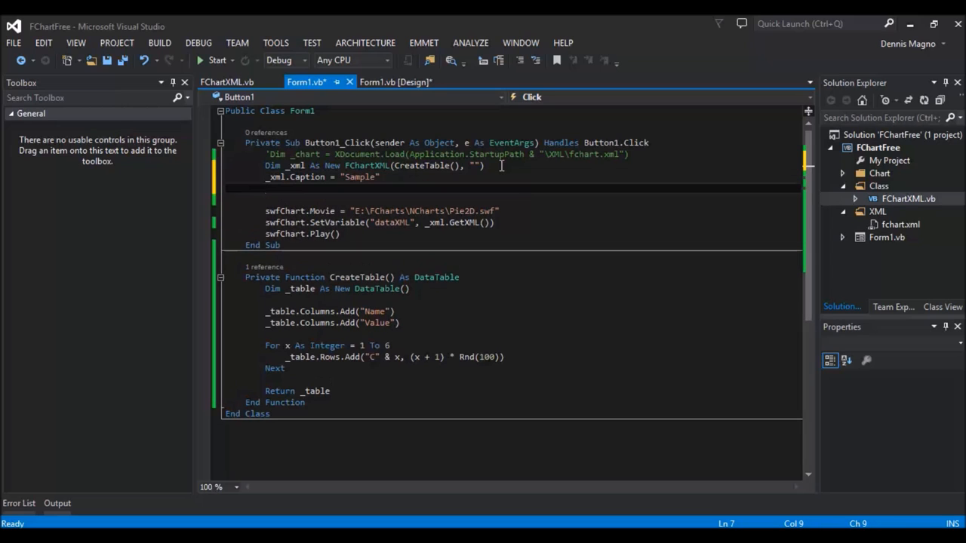
type("_xml.c")
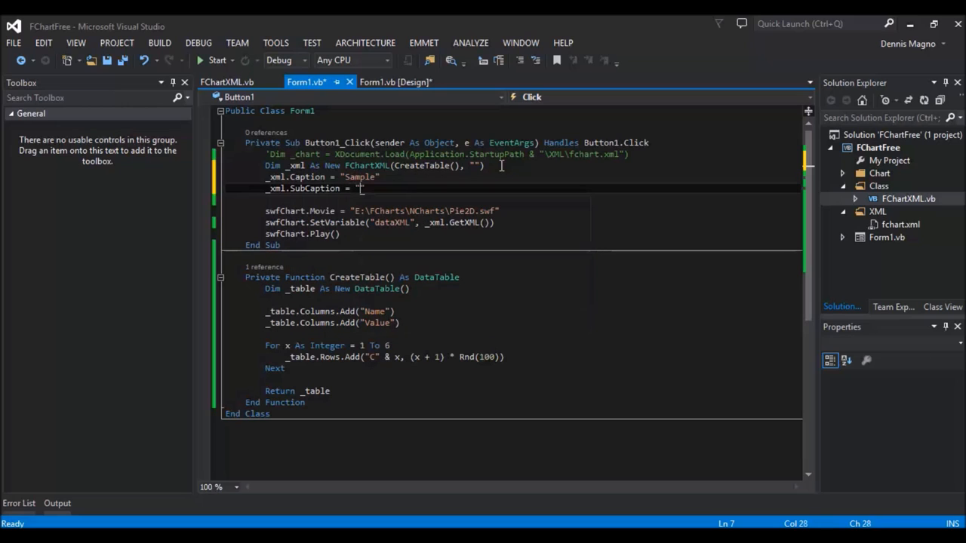
type("Test")
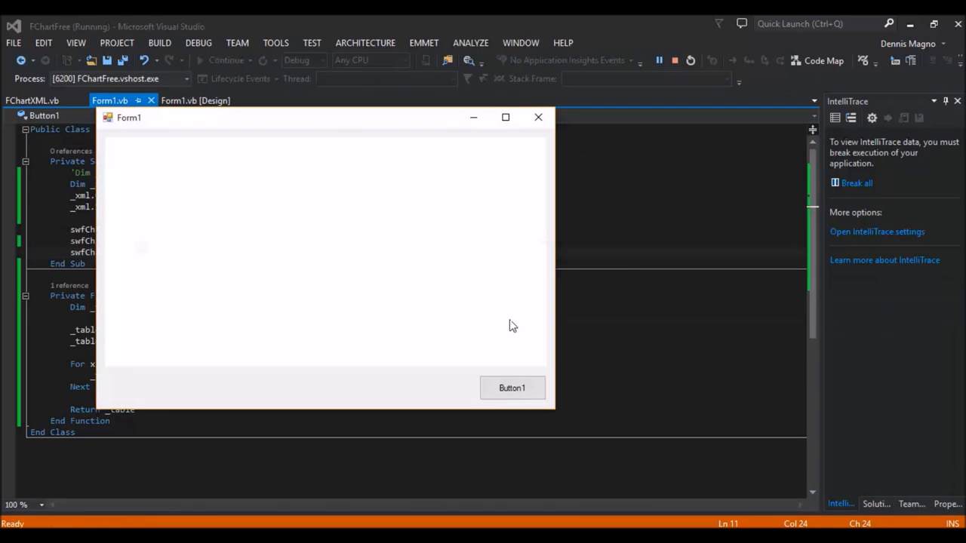
Load the pie chart in the running form, check its labels, then close the form
left_click(511, 388)
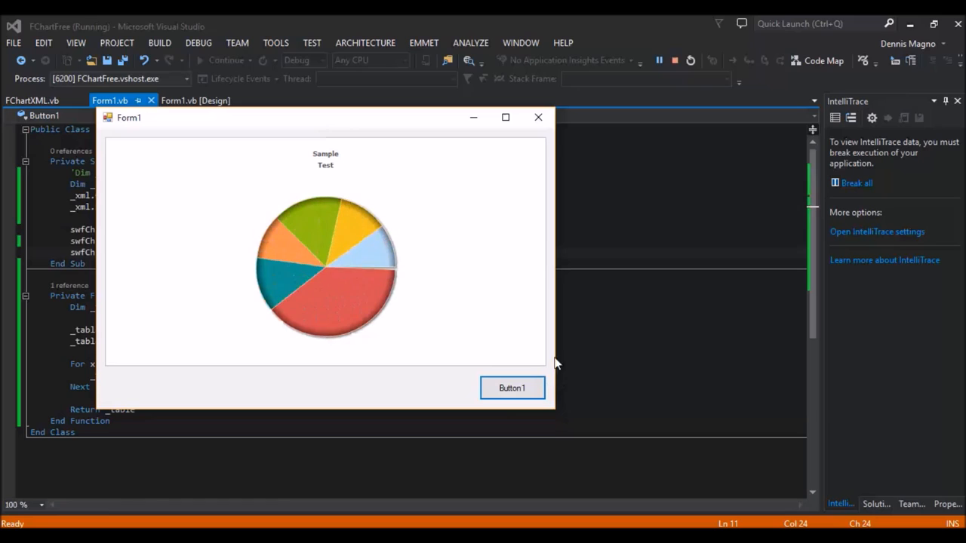
left_click(511, 387)
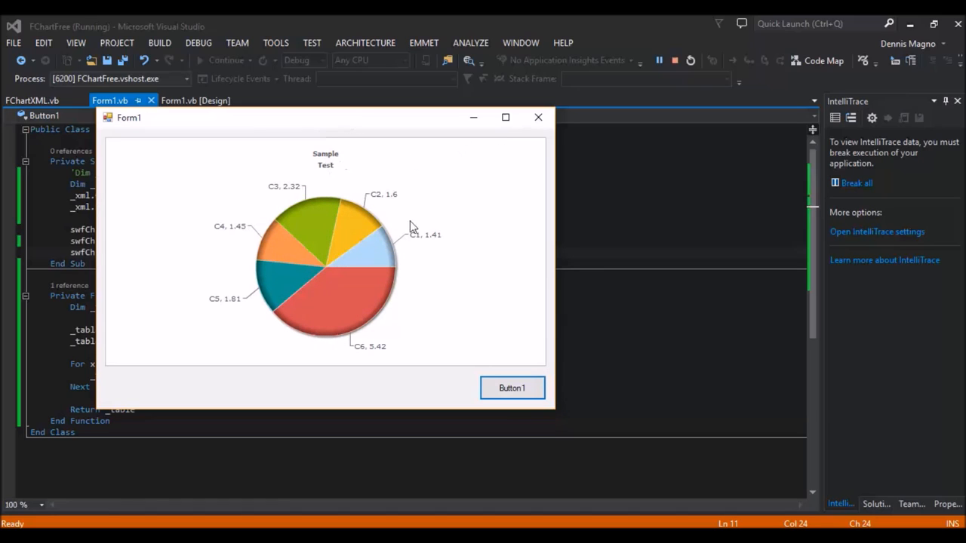
mouse_move(539, 118)
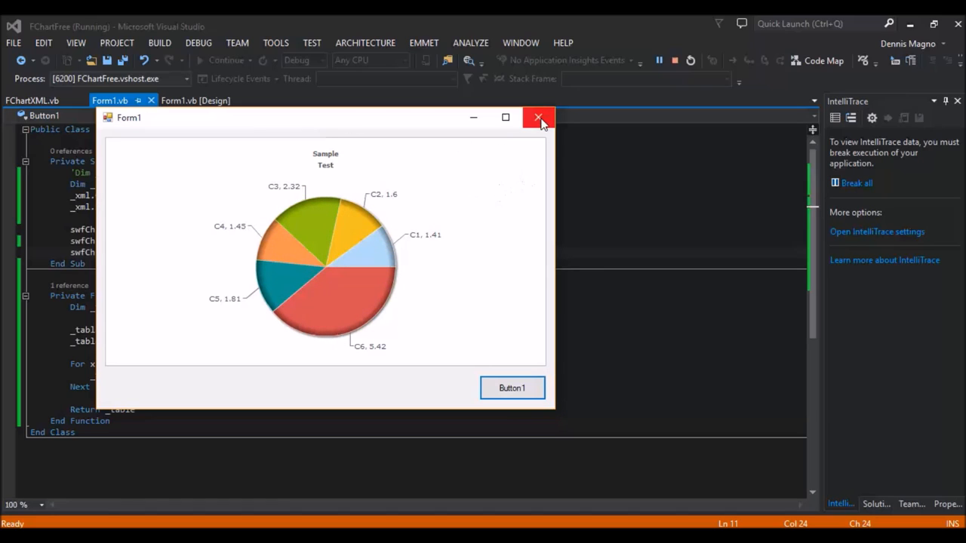
left_click(537, 117)
type("_x")
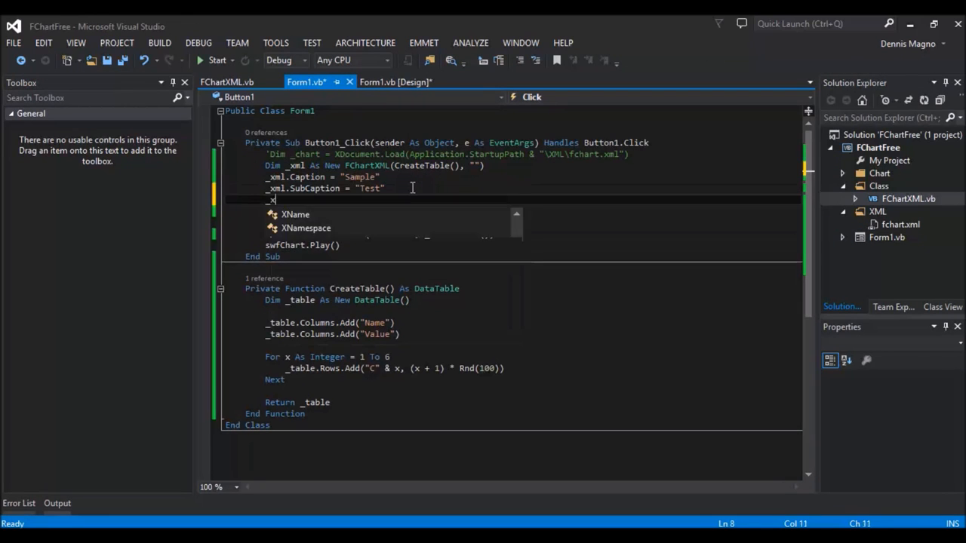
Add _xml.BackColor = Color.Pink and confirm the running chart shows a pink background
type("BackColor")
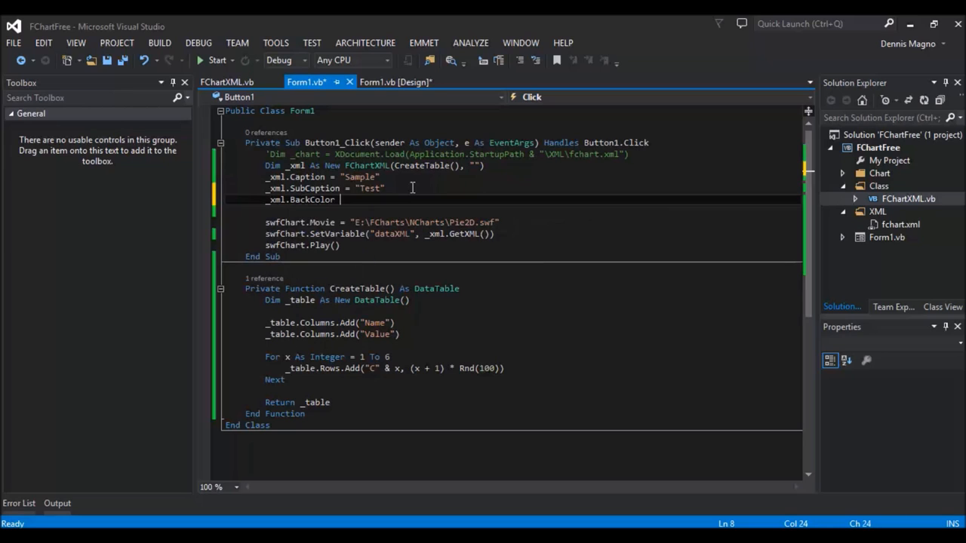
type("= Colo")
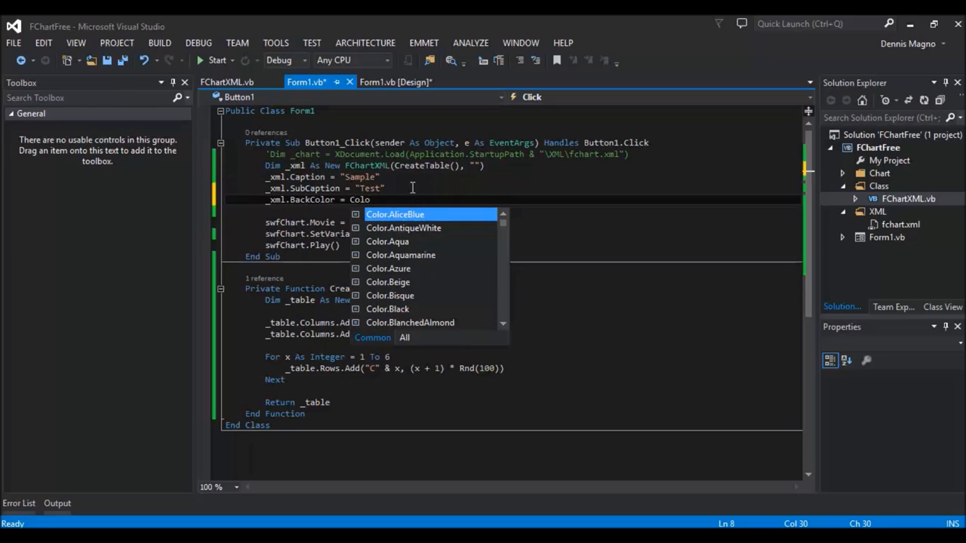
type("r.")
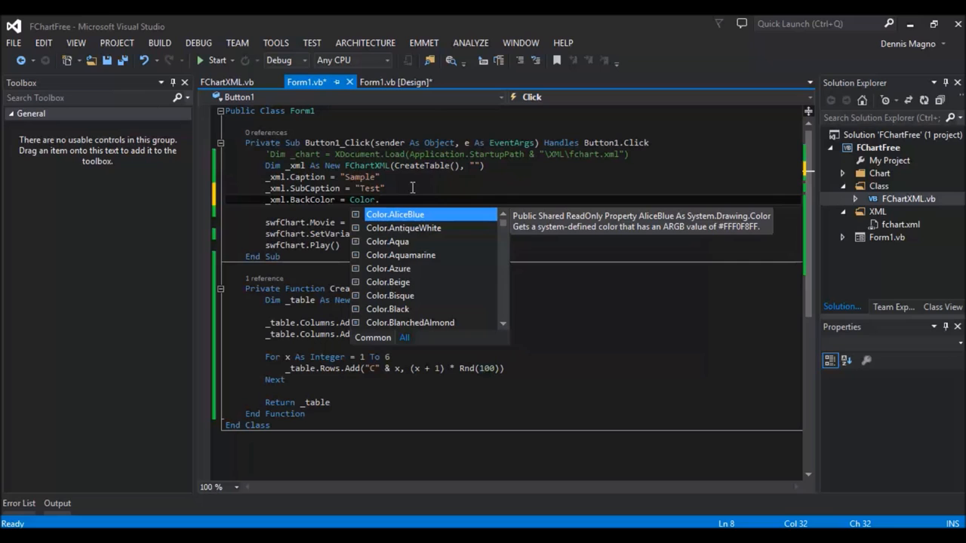
type("Pink")
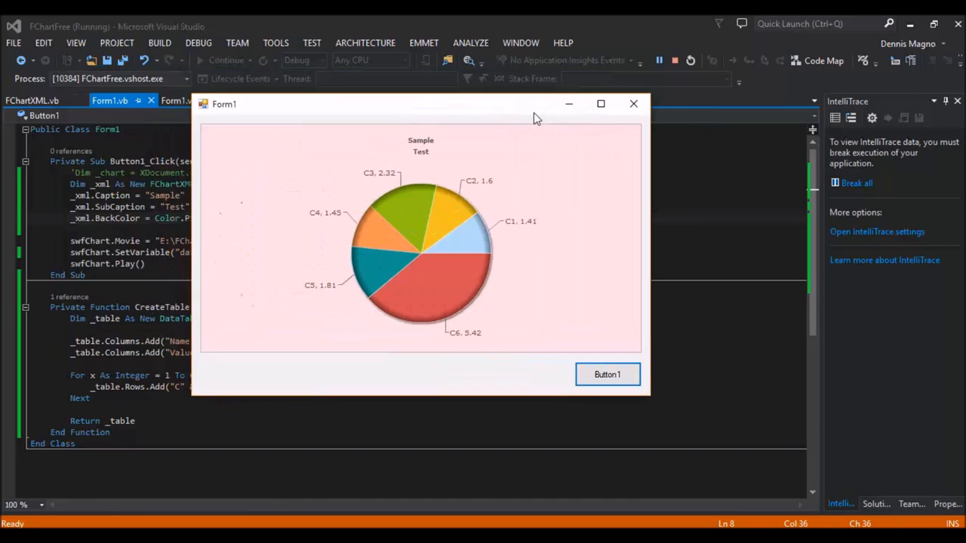
left_click(634, 103)
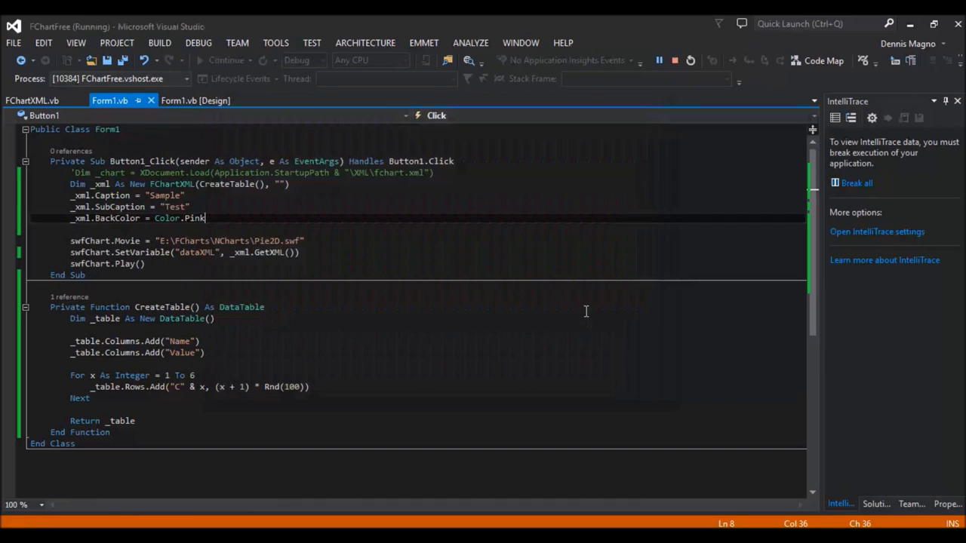
left_click(688, 61)
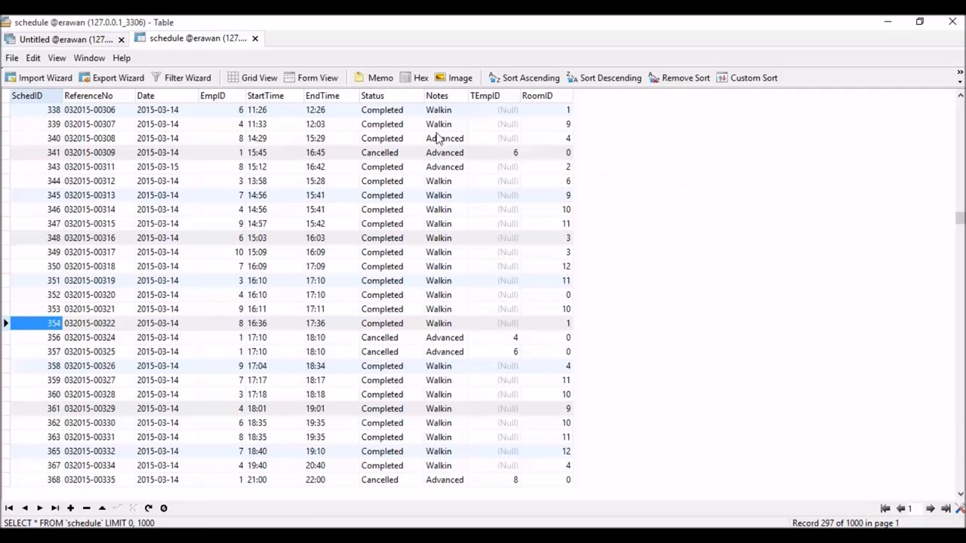
Inspect a Date value in the schedule table and scroll through its records
left_click(89, 181)
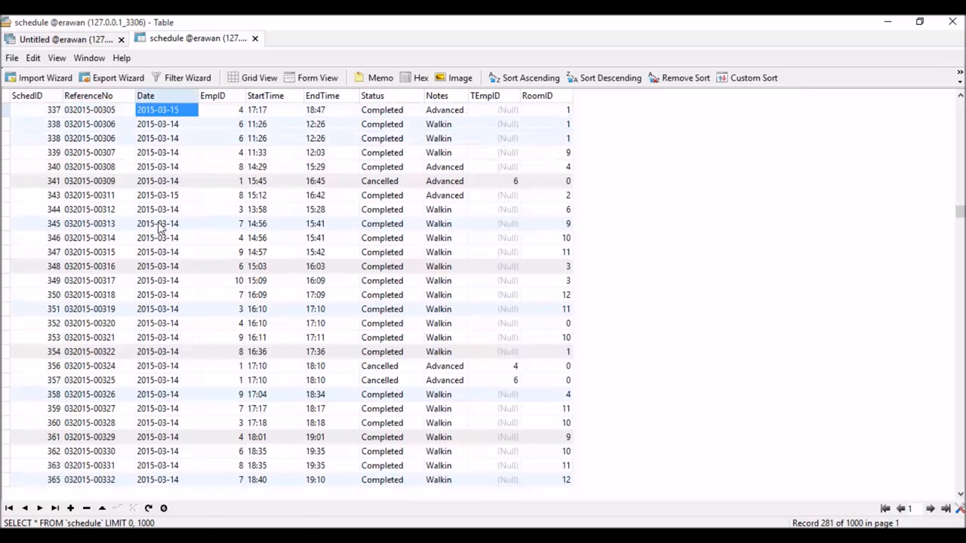
scroll("up", 3)
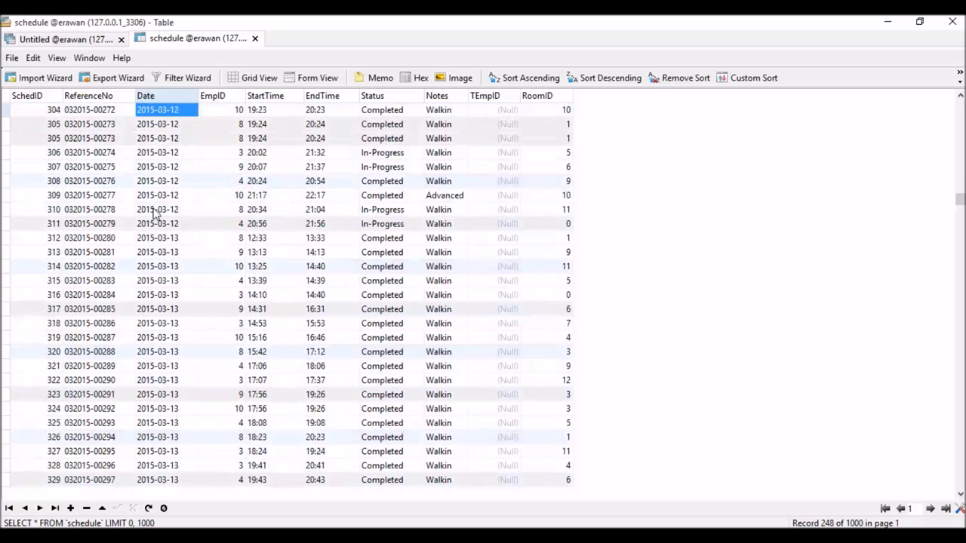
scroll("up", 3)
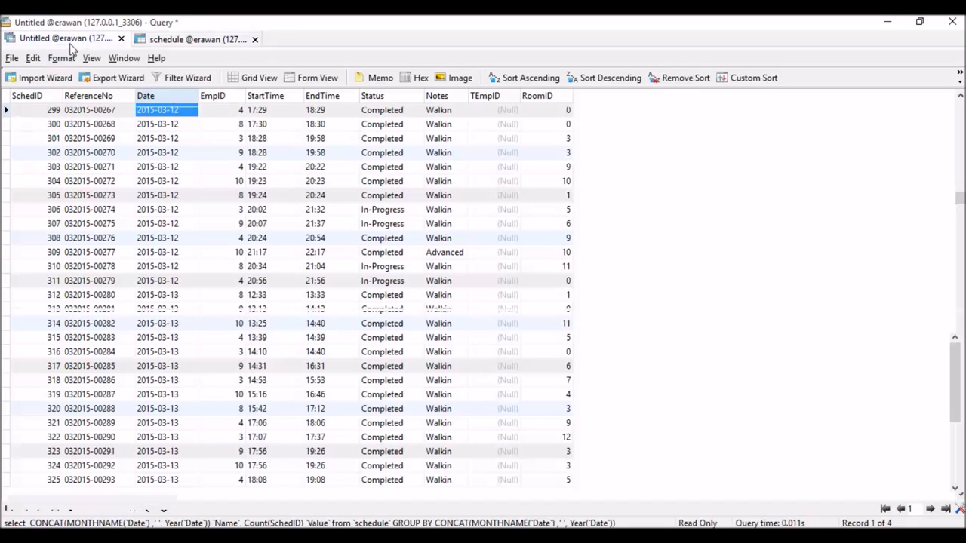
Review the month-and-year grouping query's Name/Value aliases and its four result rows, selecting the whole query
left_click(91, 96)
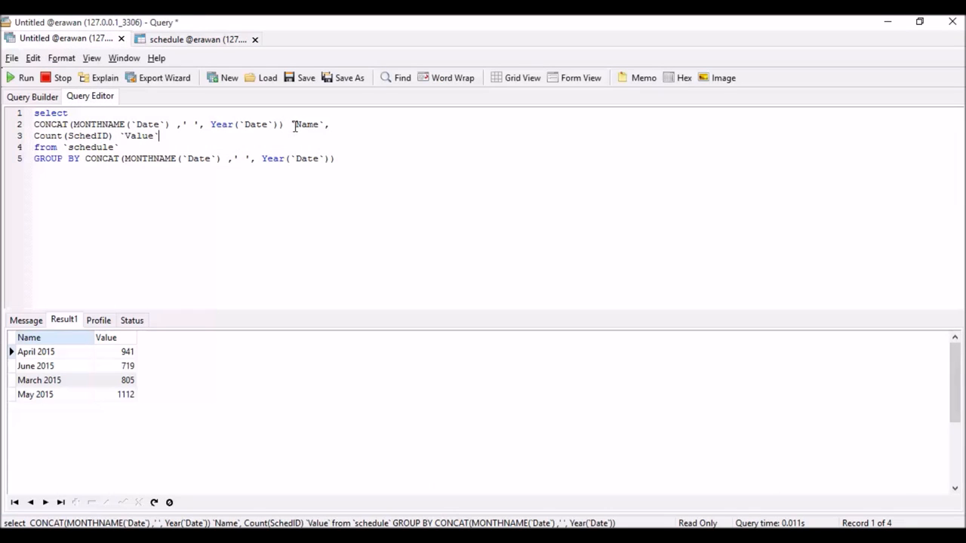
double_click(305, 123)
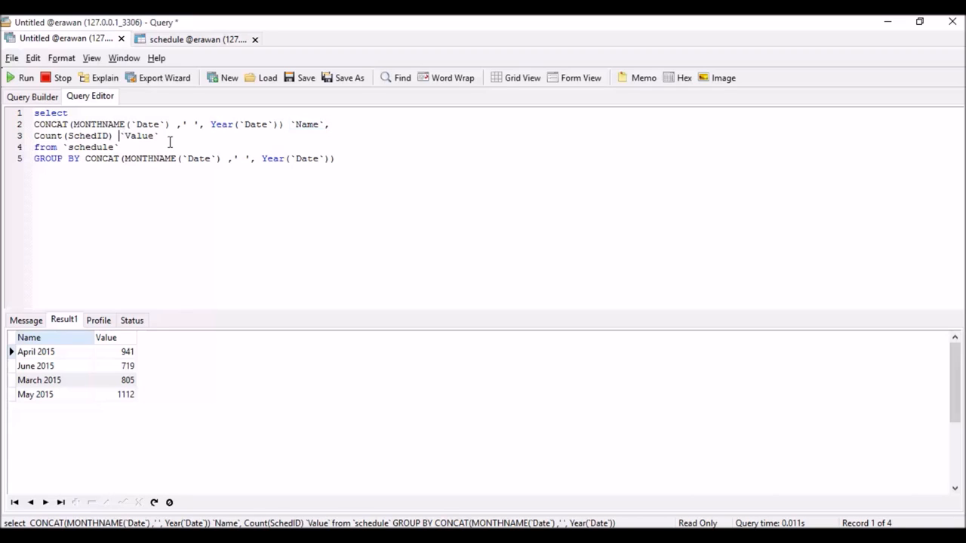
double_click(139, 136)
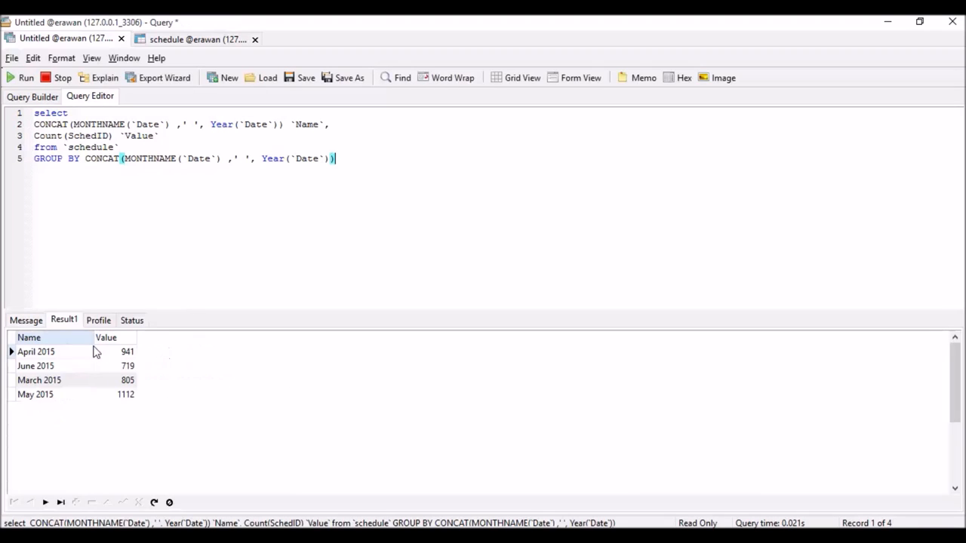
mouse_move(62, 345)
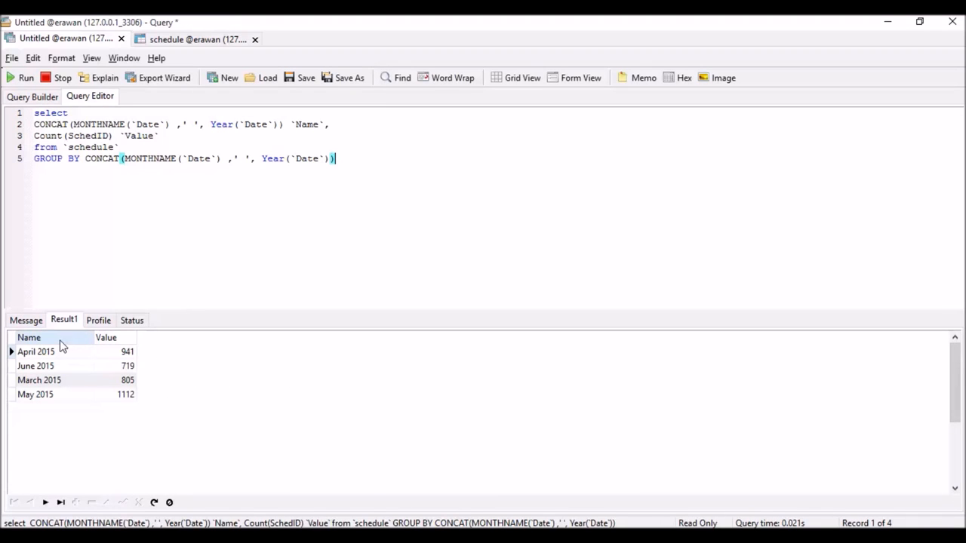
left_click(29, 338)
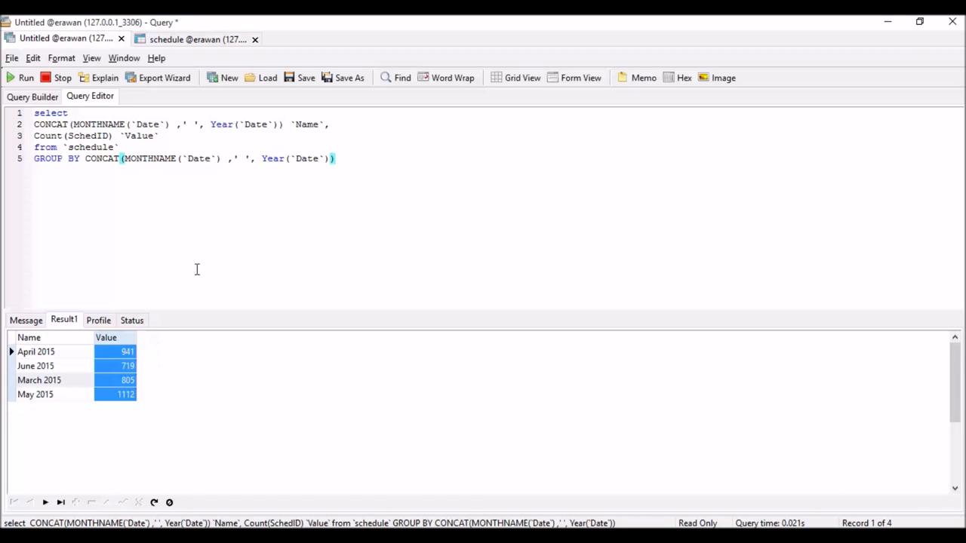
mouse_move(290, 228)
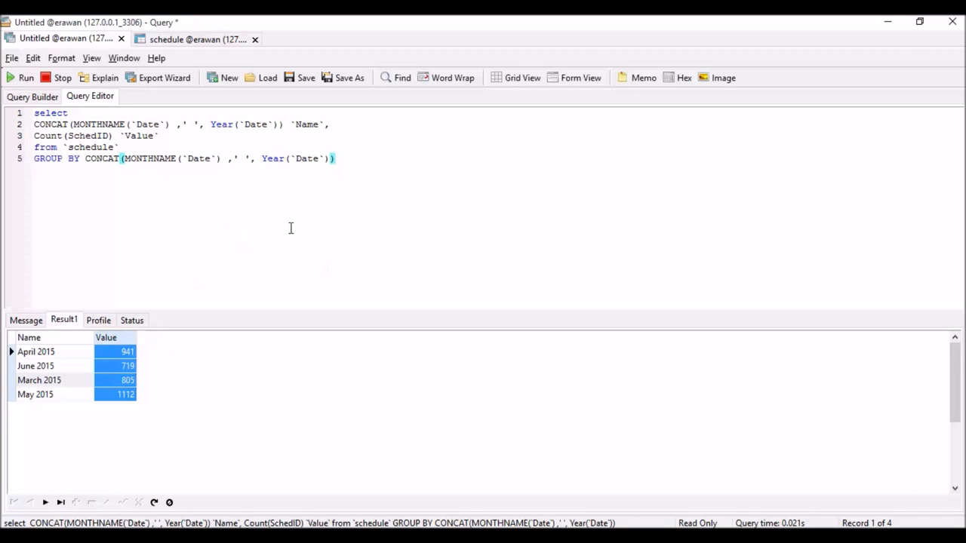
key("ctrl+a")
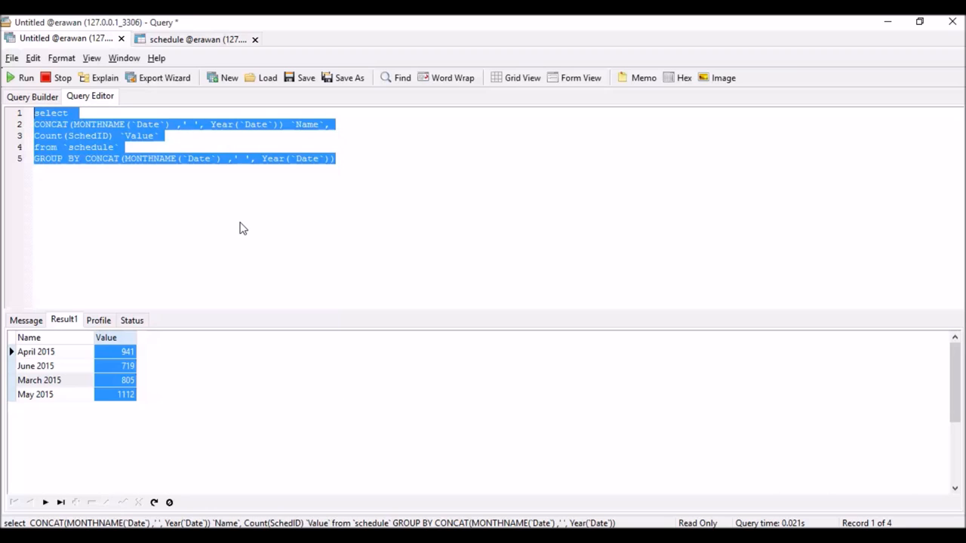
mouse_move(254, 507)
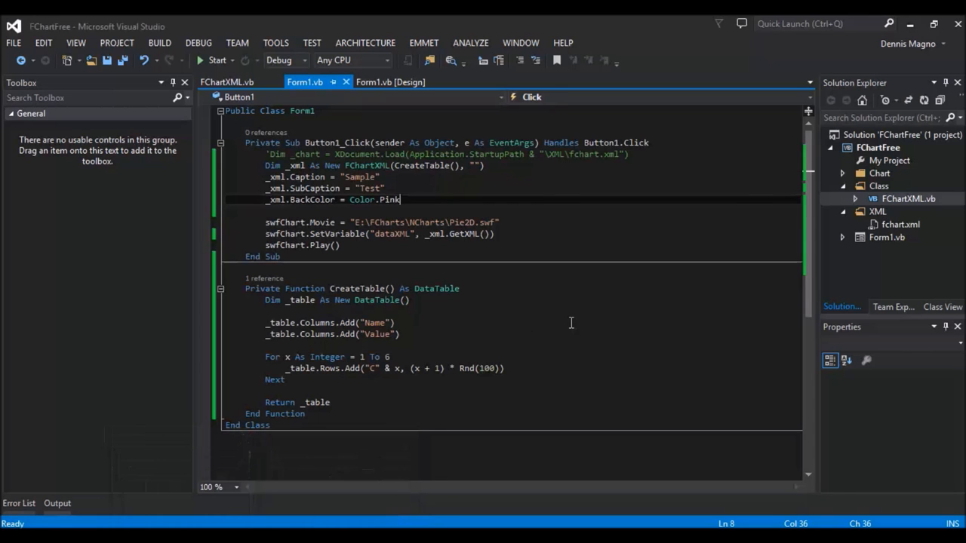
Return to the CreateTable code and collapse the Class and XML folders in Solution Explorer
left_click(625, 356)
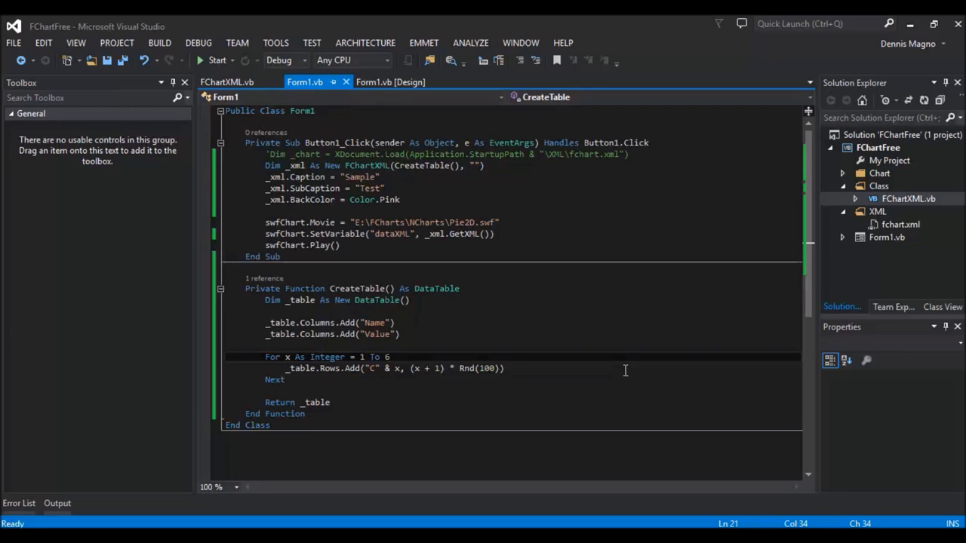
left_click(878, 186)
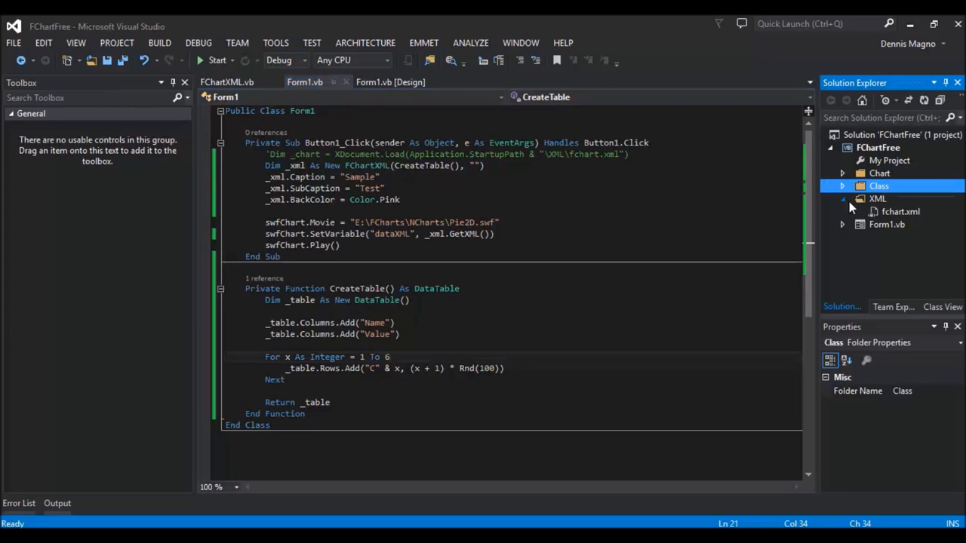
left_click(842, 199)
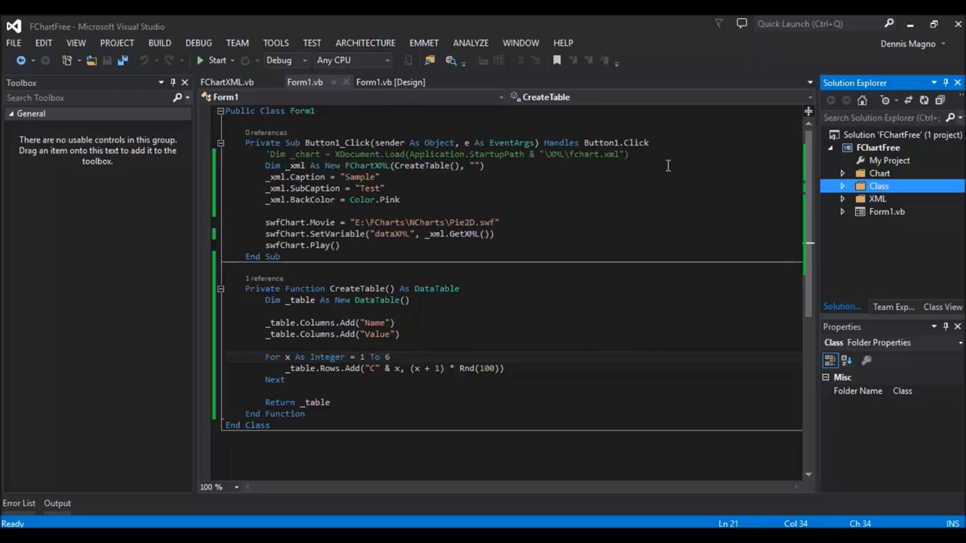